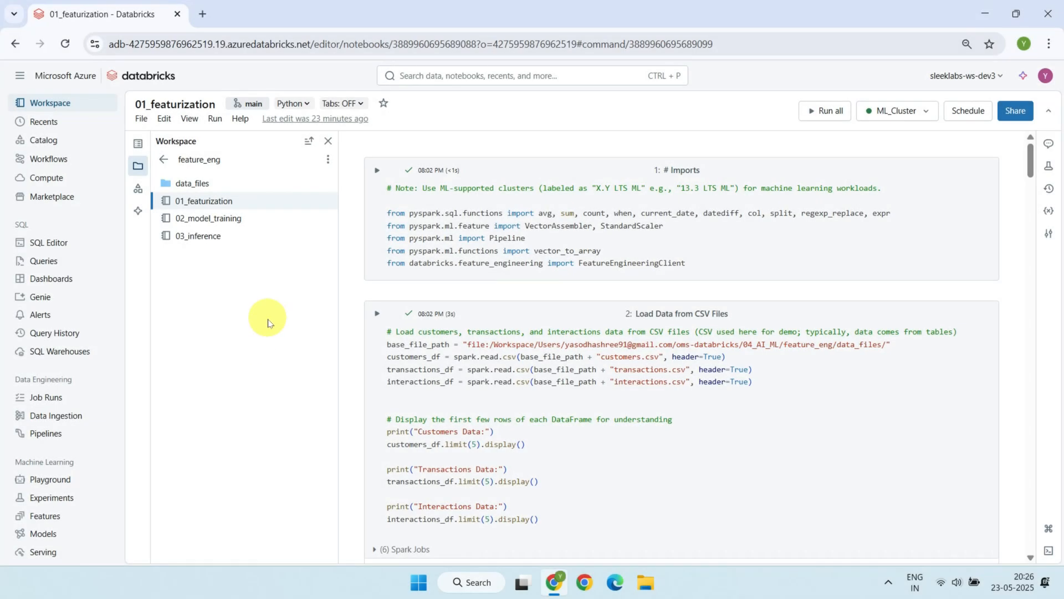
{"action": "mouse_move", "coordinate": [191, 183]}
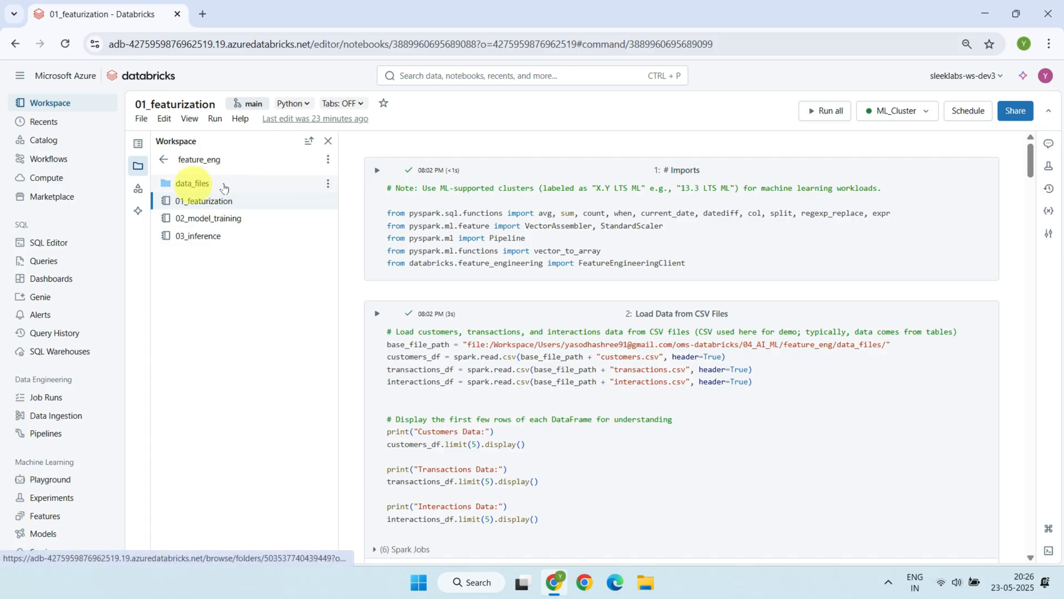
Review the data_files CSVs and feature_eng folder, then read down the featurization notebook.
{"action": "left_click", "coordinate": [192, 183]}
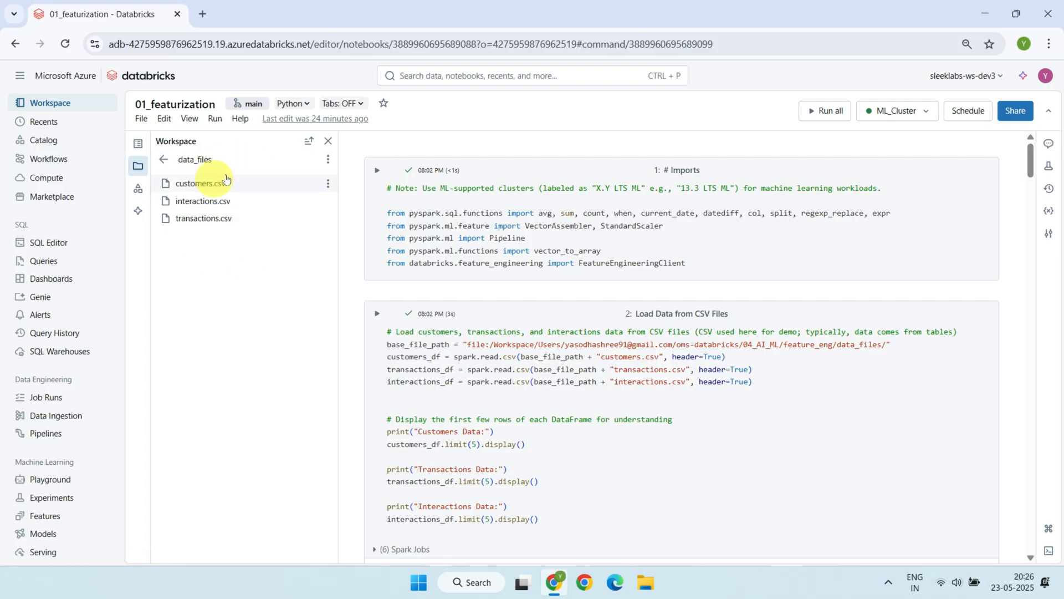
{"action": "mouse_move", "coordinate": [267, 280]}
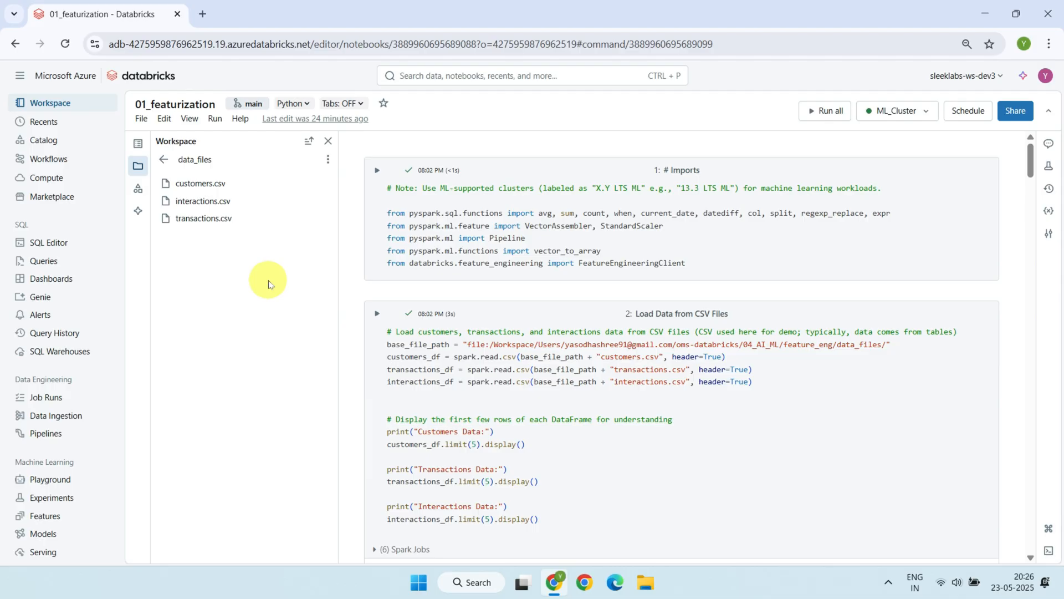
{"action": "left_click", "coordinate": [163, 159]}
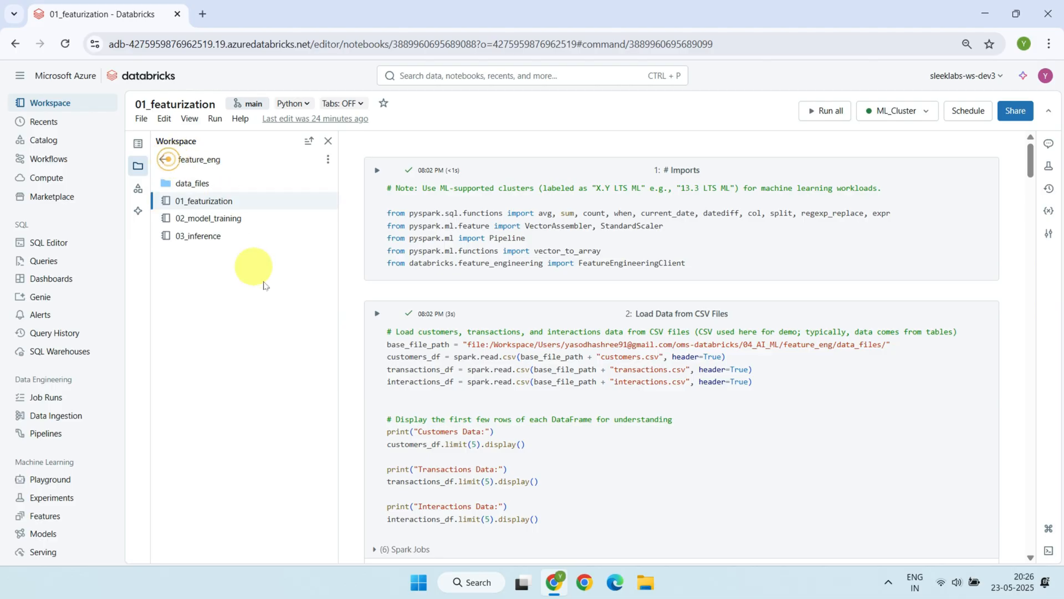
{"action": "mouse_move", "coordinate": [246, 204]}
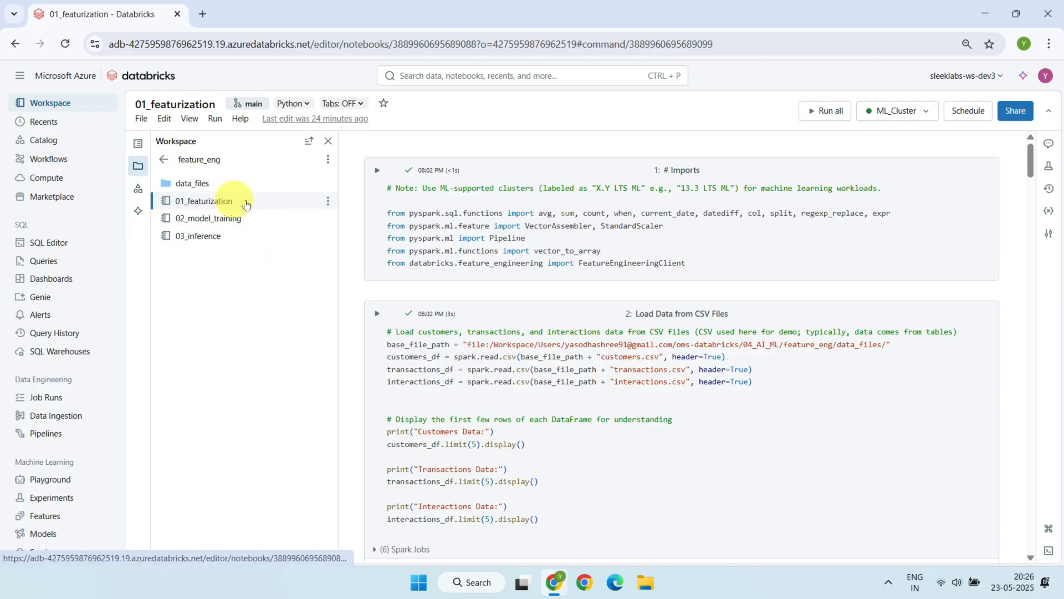
{"action": "mouse_move", "coordinate": [231, 201]}
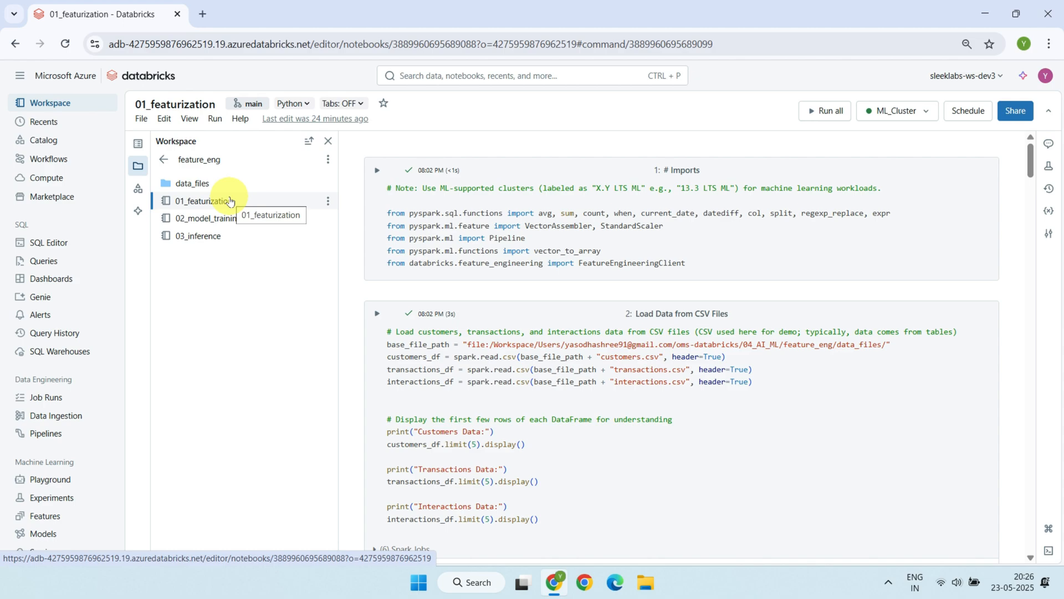
{"action": "mouse_move", "coordinate": [276, 223]}
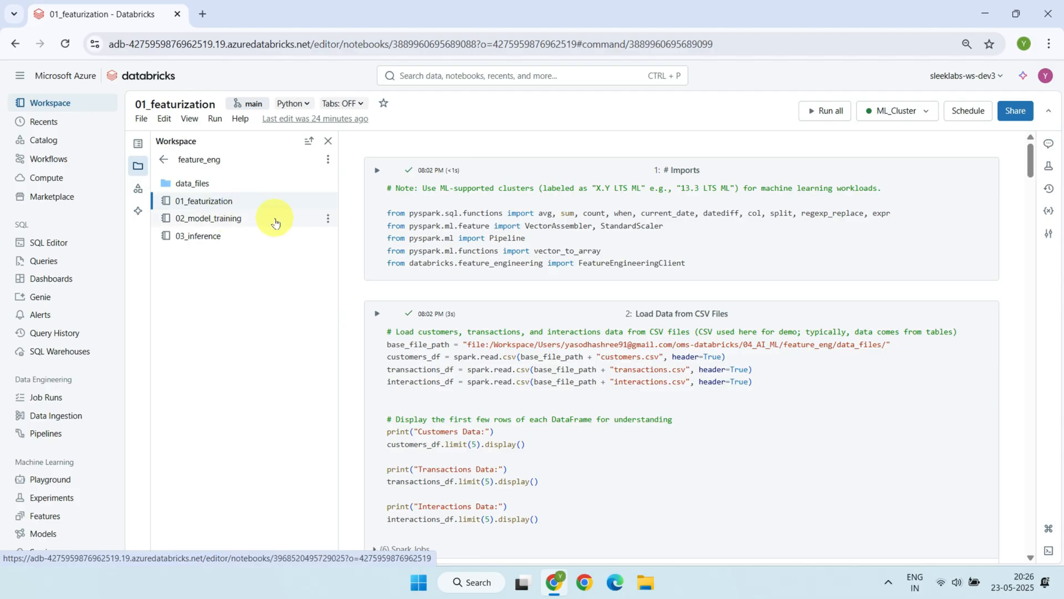
{"action": "mouse_move", "coordinate": [264, 220]}
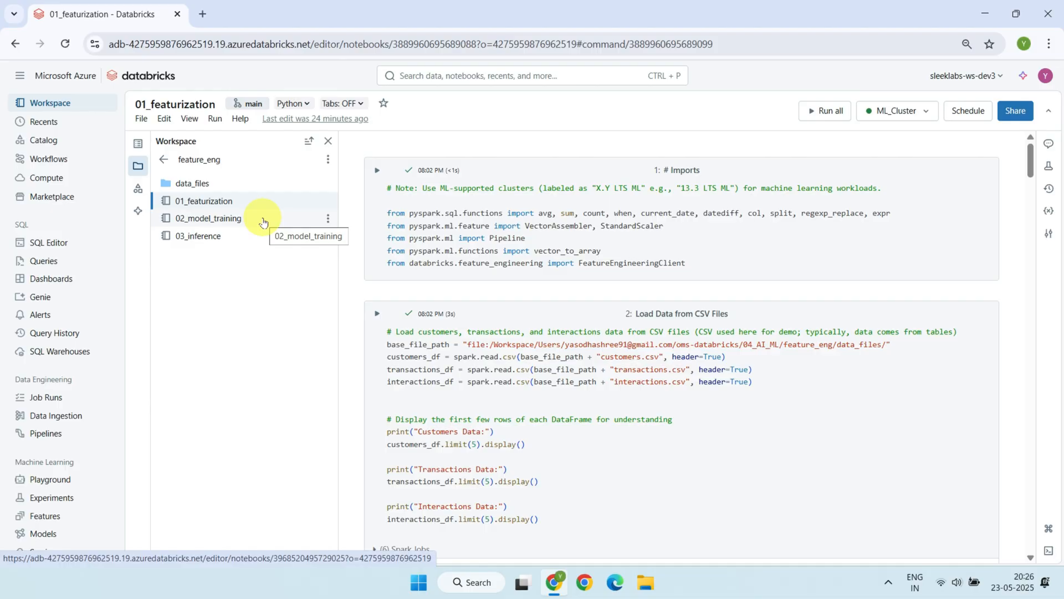
{"action": "mouse_move", "coordinate": [202, 235]}
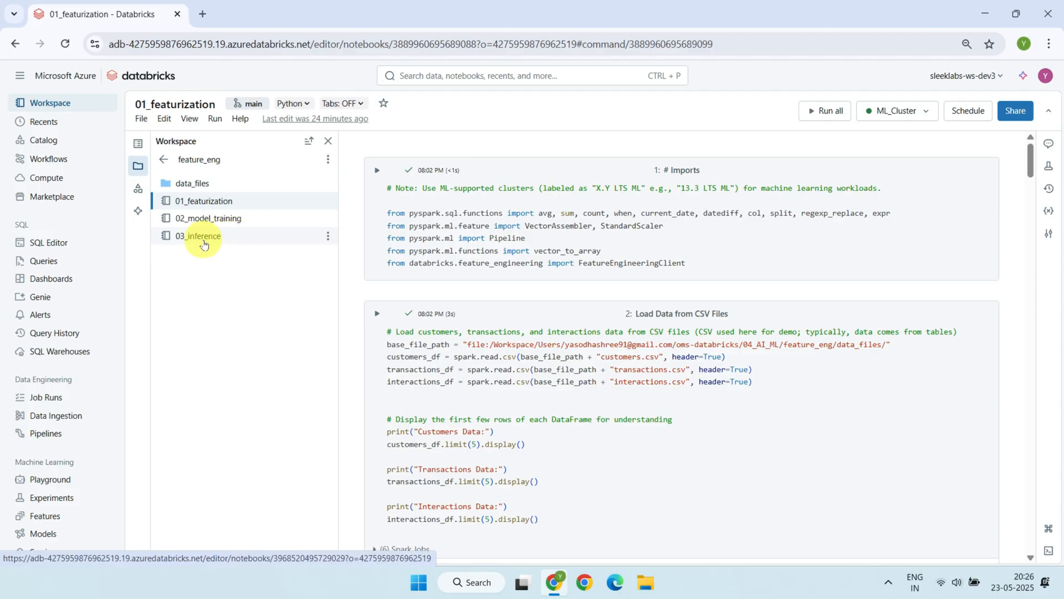
{"action": "mouse_move", "coordinate": [233, 244]}
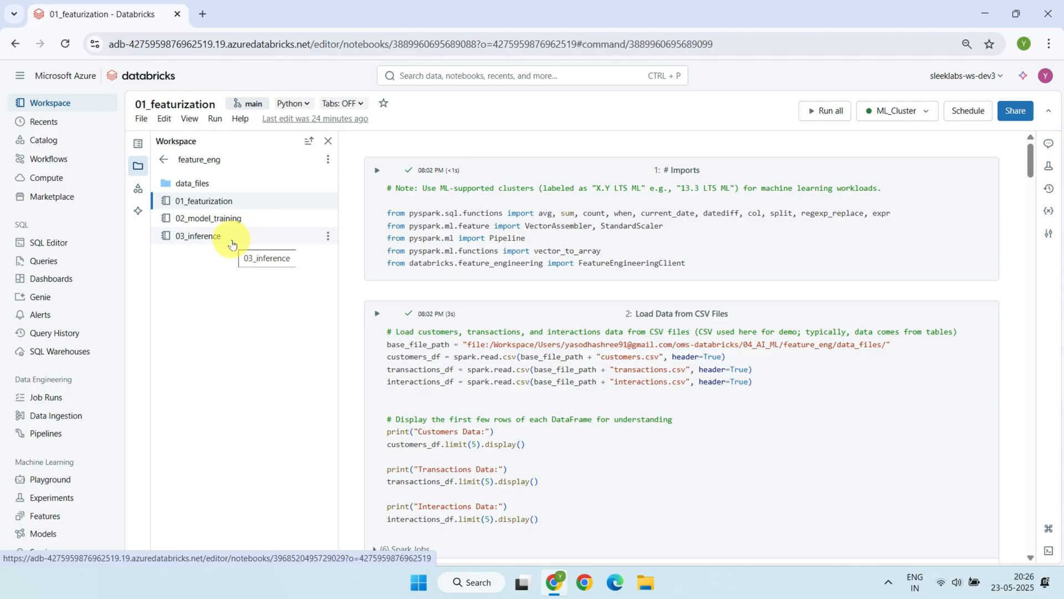
{"action": "mouse_move", "coordinate": [226, 287]}
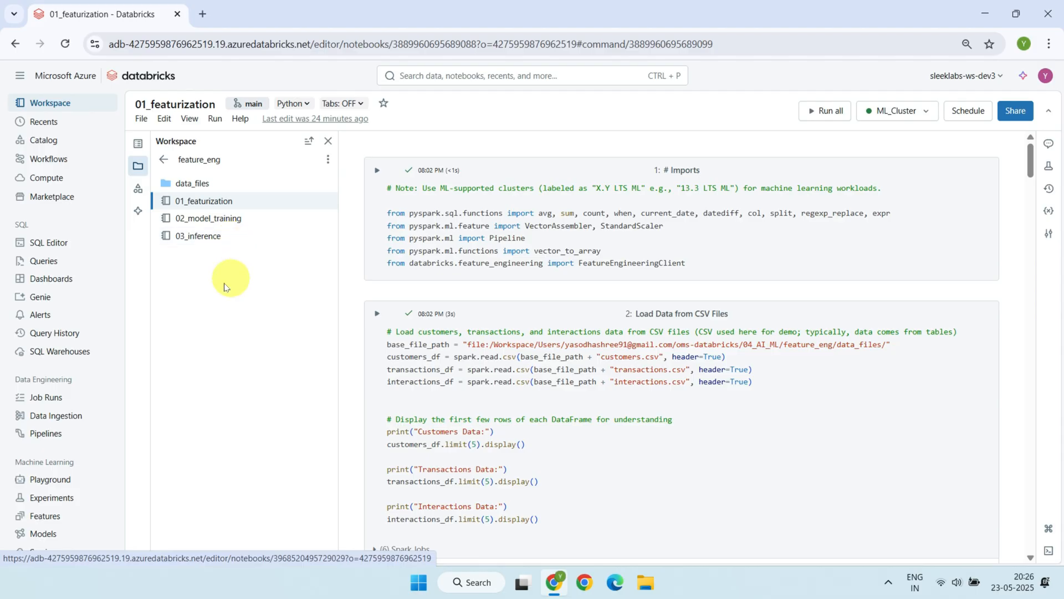
{"action": "mouse_move", "coordinate": [249, 277]}
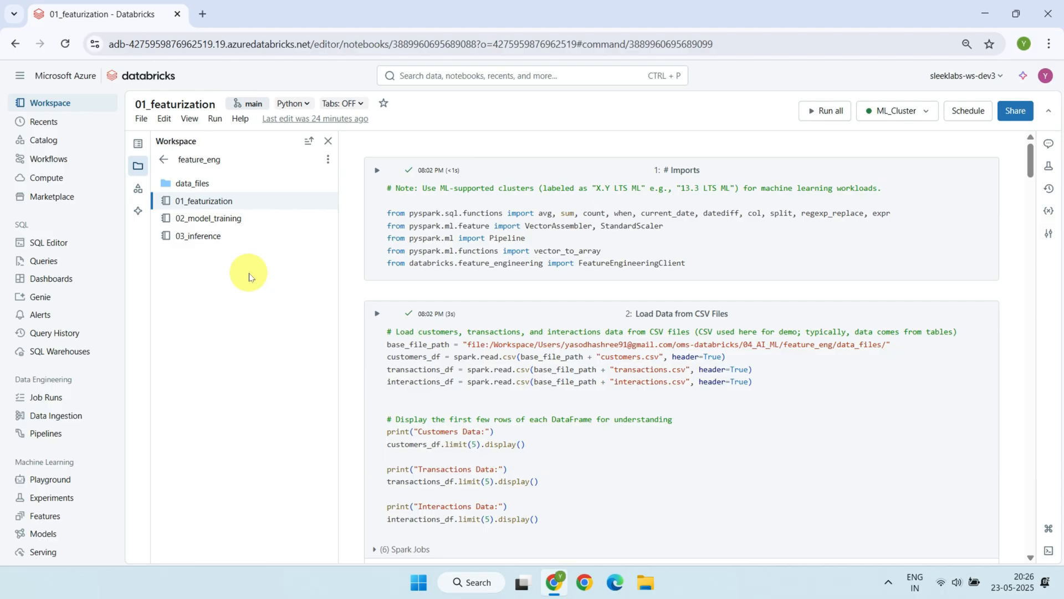
{"action": "mouse_move", "coordinate": [279, 198]}
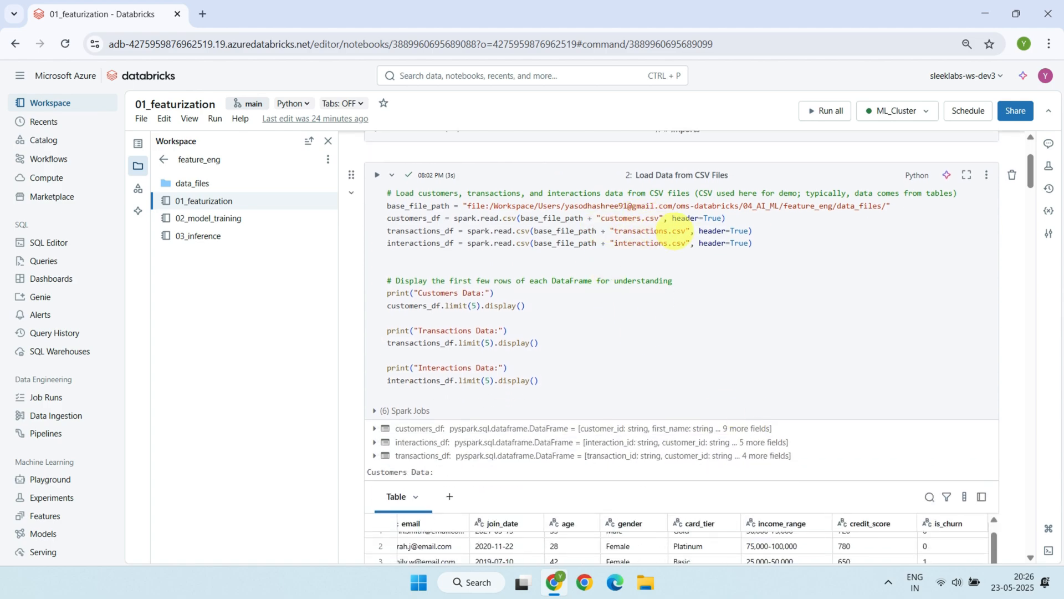
{"action": "mouse_move", "coordinate": [643, 243]}
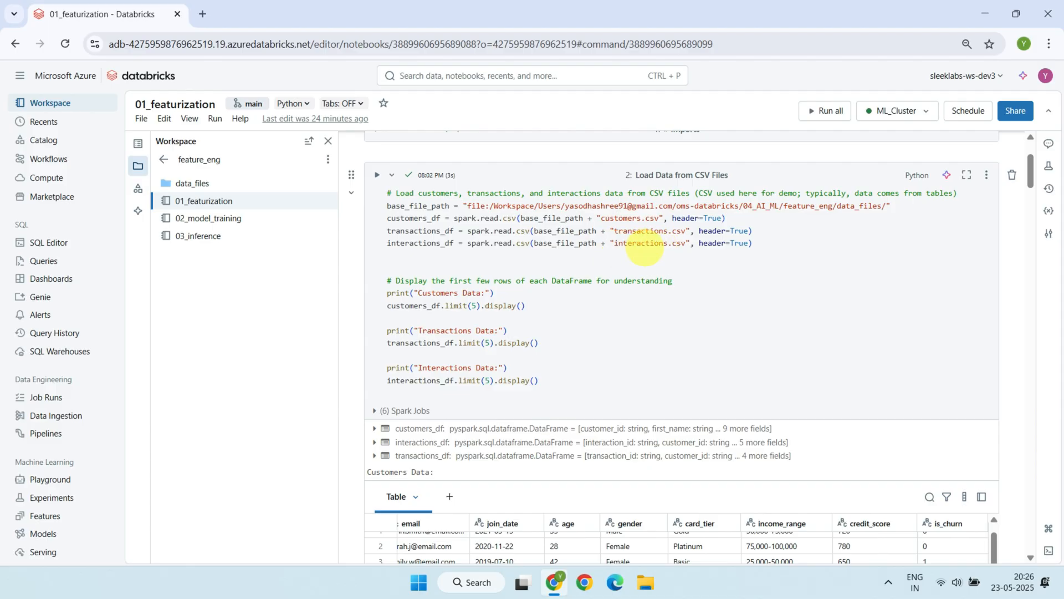
{"action": "scroll", "scroll_direction": "down", "scroll_amount": 3}
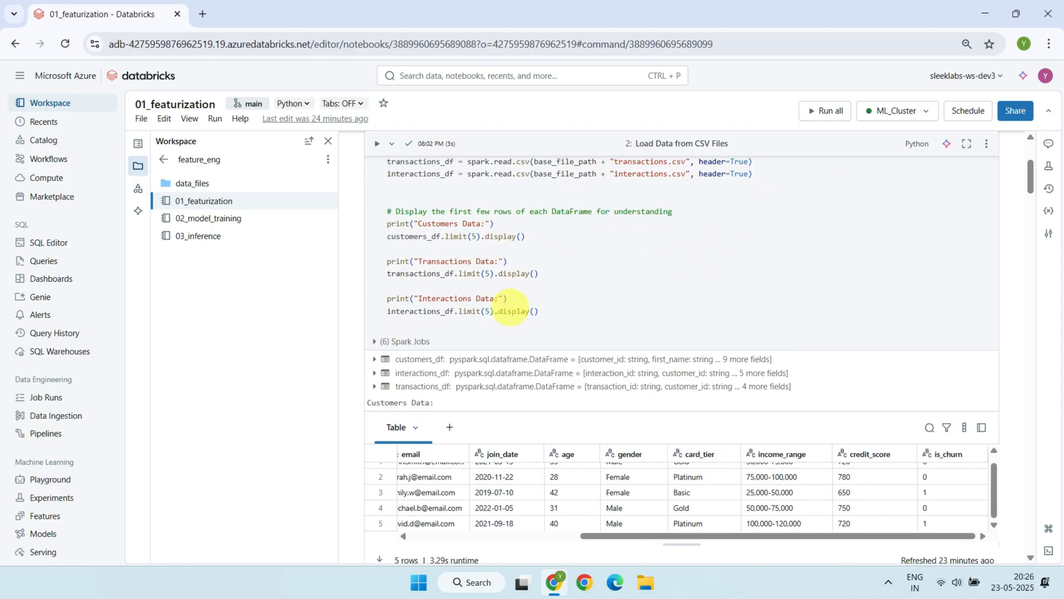
{"action": "scroll", "scroll_direction": "down", "scroll_amount": 3}
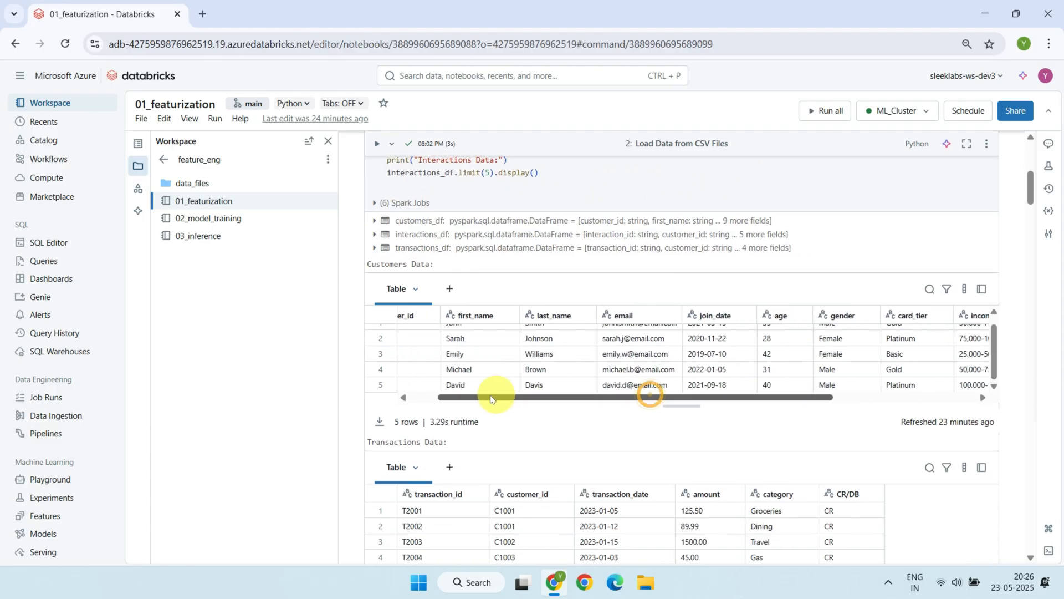
{"action": "scroll", "scroll_direction": "down", "scroll_amount": 3}
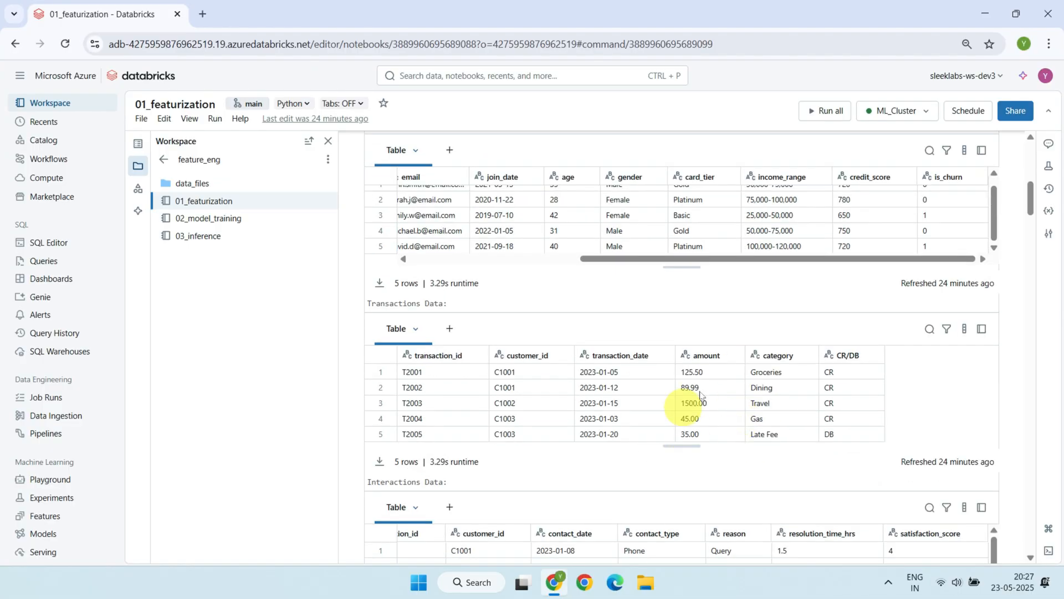
{"action": "scroll", "scroll_direction": "down", "scroll_amount": 3}
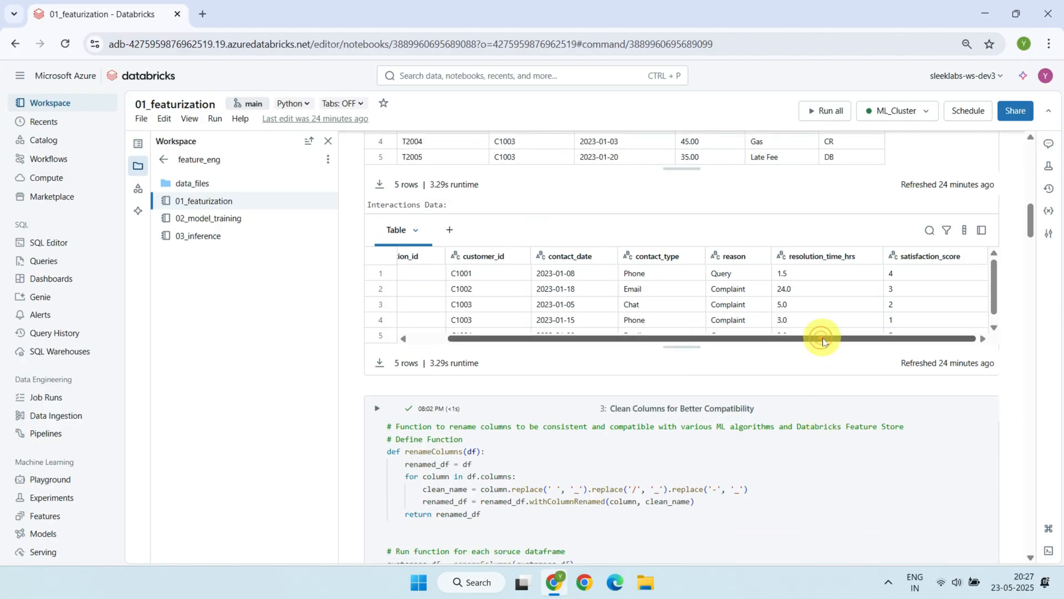
{"action": "scroll", "scroll_direction": "down", "scroll_amount": 3}
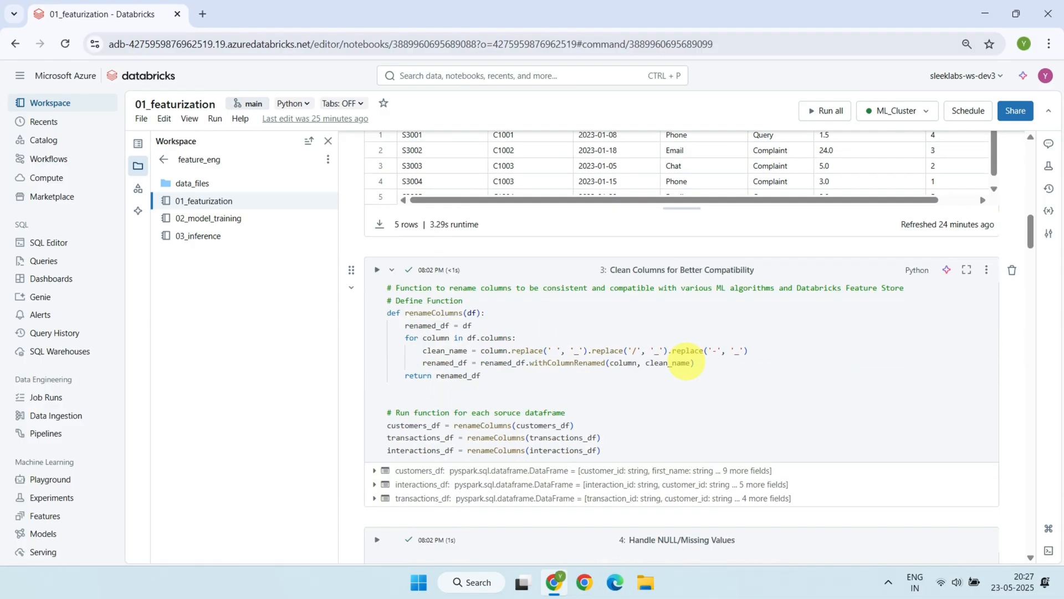
{"action": "mouse_move", "coordinate": [610, 382]}
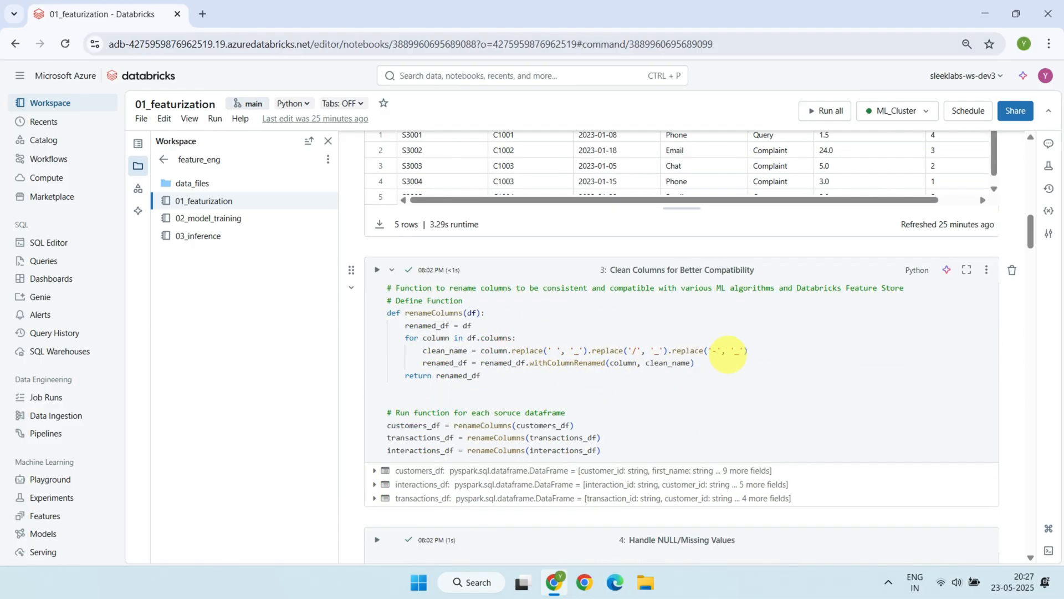
{"action": "mouse_move", "coordinate": [661, 401]}
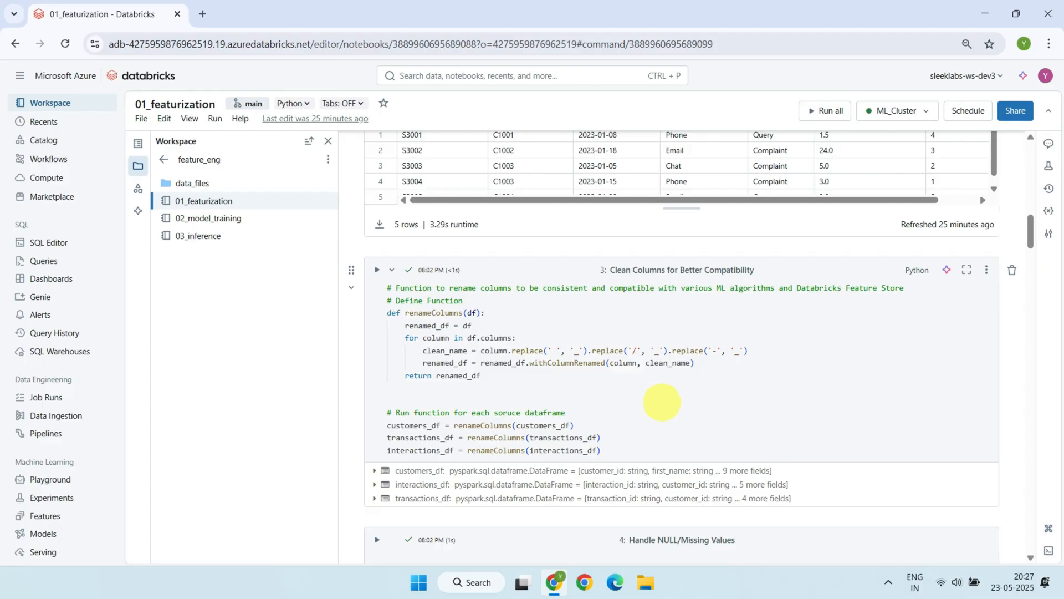
Read the transaction aggregation cell, noting the total_spent feature it computes.
{"action": "scroll", "scroll_direction": "down", "scroll_amount": 3}
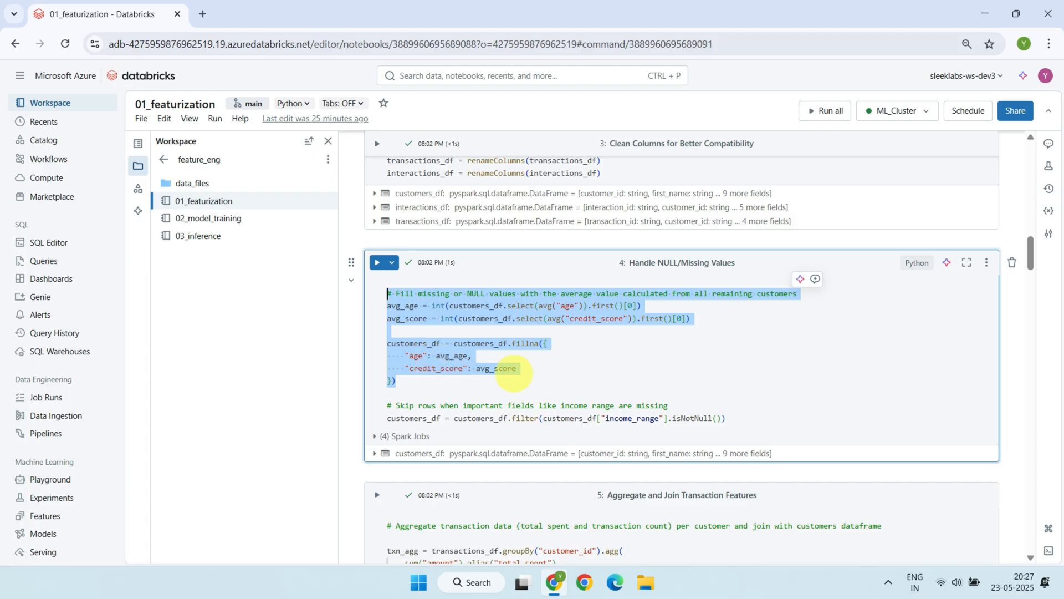
{"action": "mouse_move", "coordinate": [414, 326]}
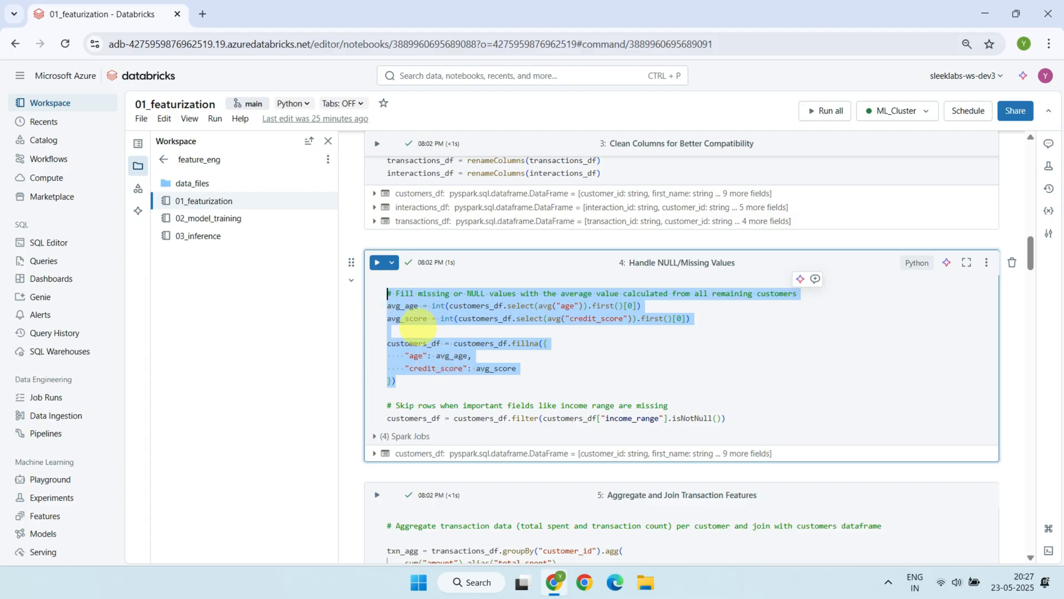
{"action": "mouse_move", "coordinate": [607, 381]}
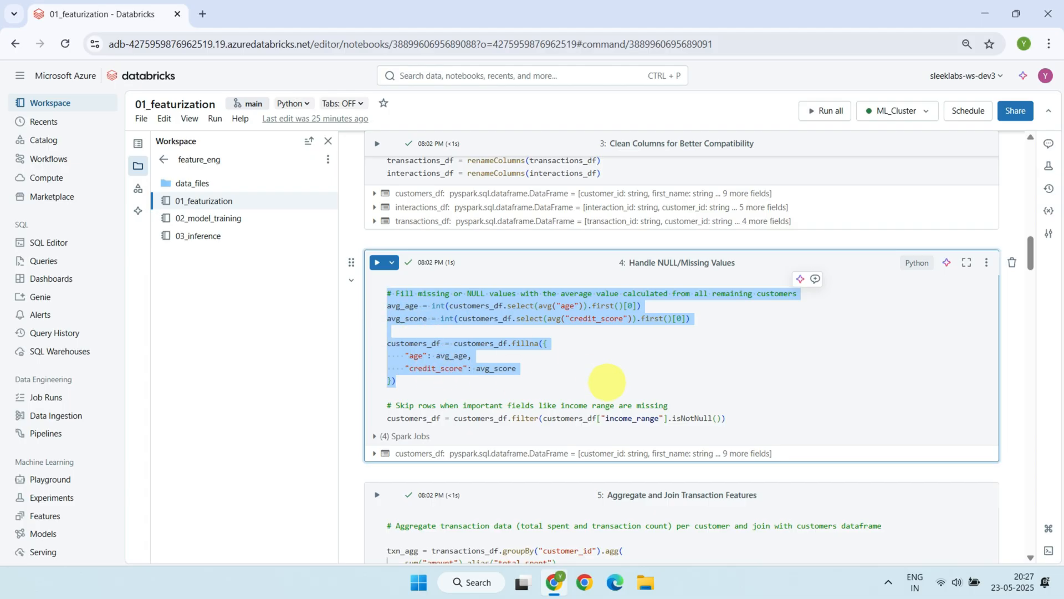
{"action": "scroll", "scroll_direction": "down", "scroll_amount": 3}
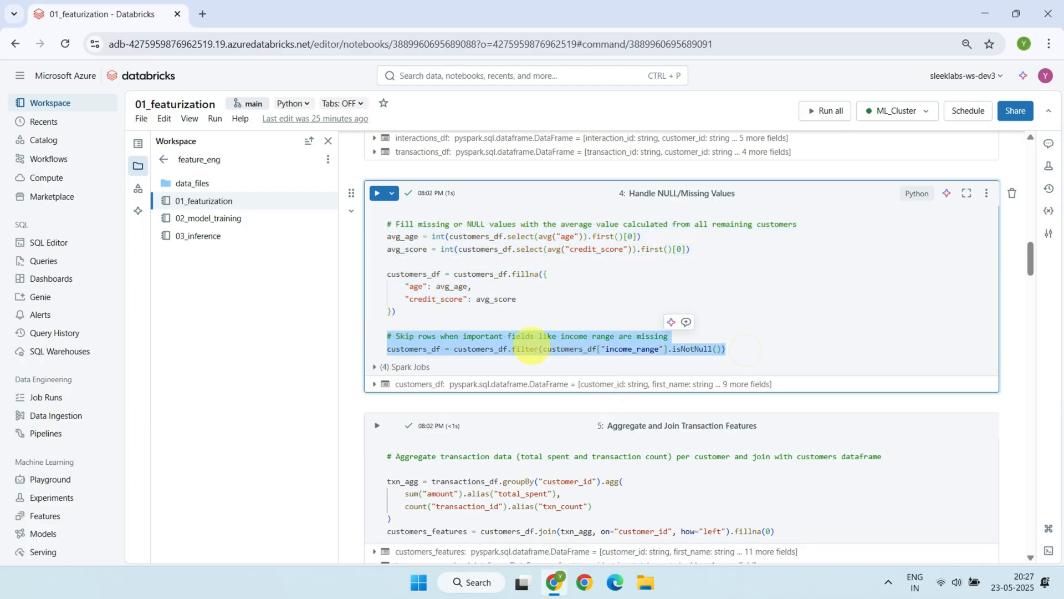
{"action": "mouse_move", "coordinate": [635, 349]}
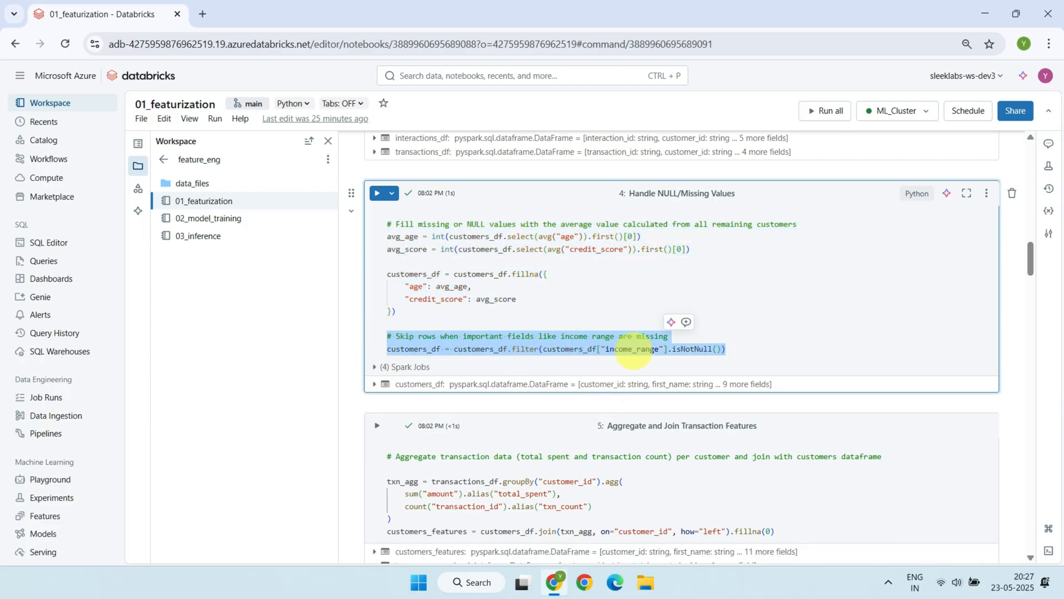
{"action": "mouse_move", "coordinate": [792, 358]}
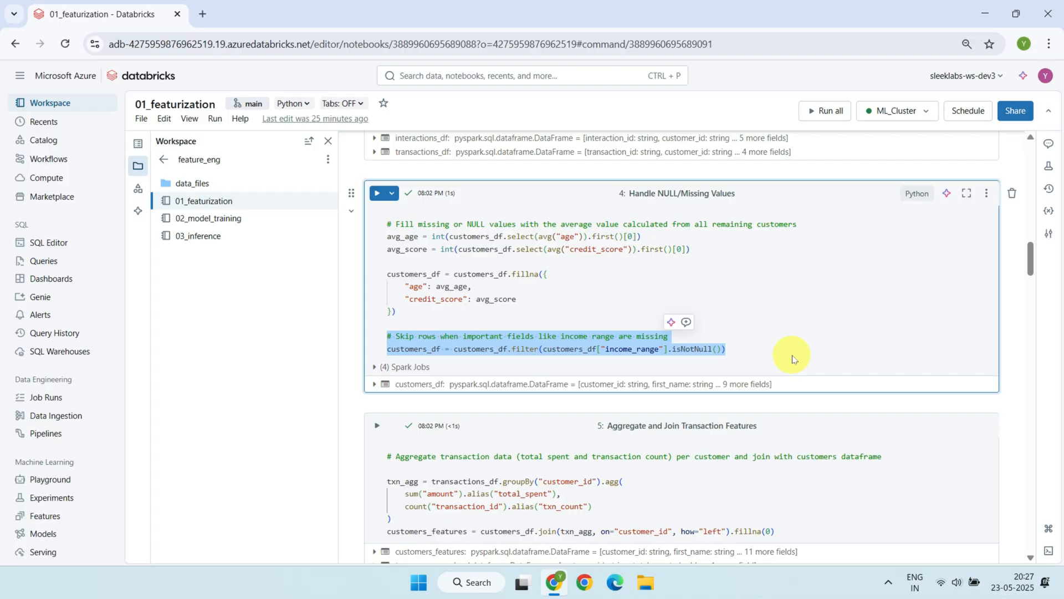
{"action": "scroll", "scroll_direction": "down", "scroll_amount": 3}
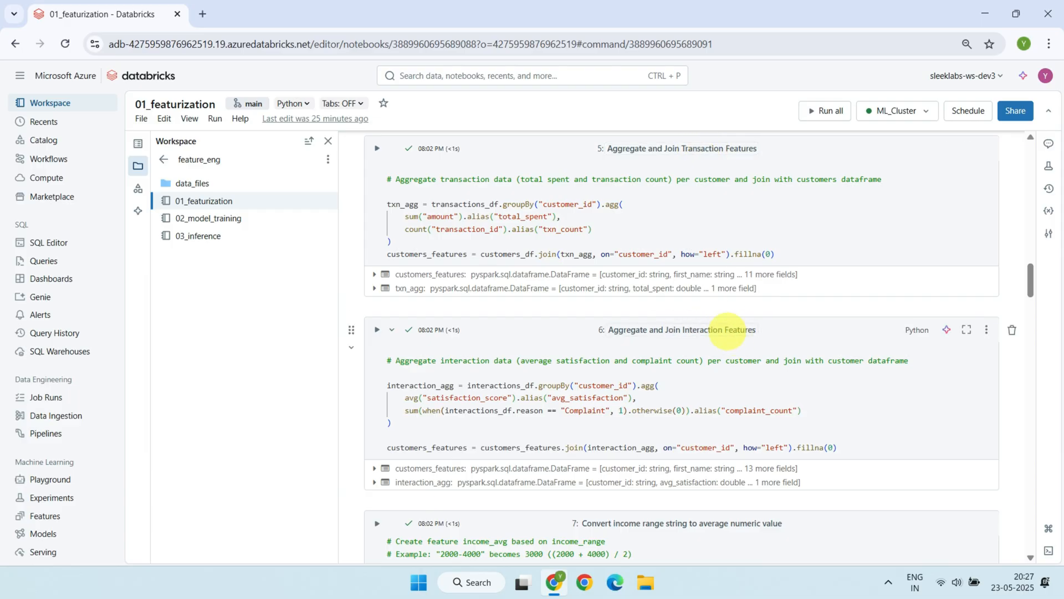
{"action": "left_click", "coordinate": [522, 216]}
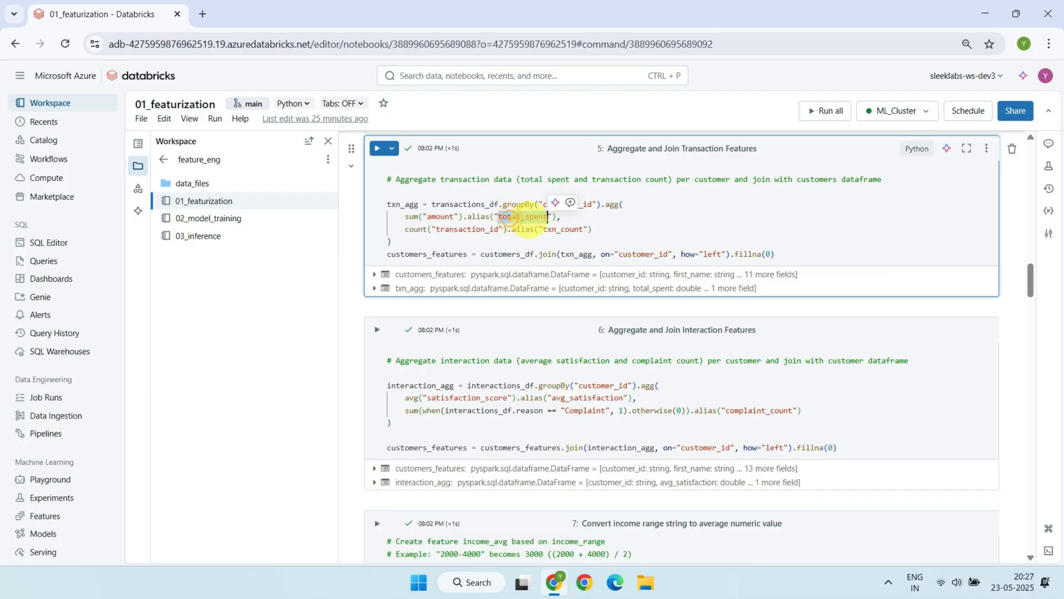
{"action": "left_click", "coordinate": [564, 229]}
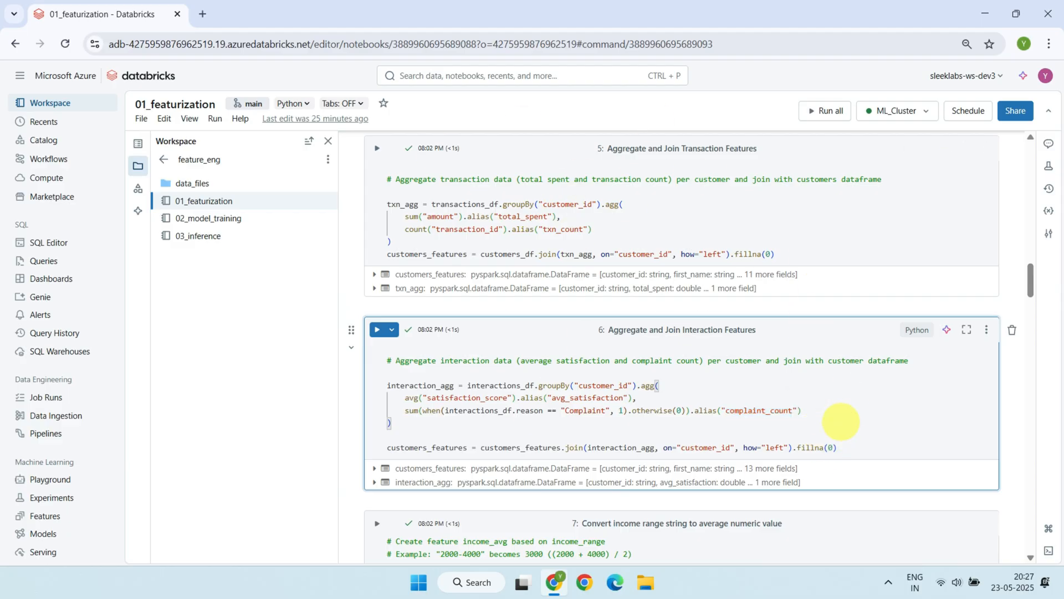
{"action": "scroll", "scroll_direction": "down", "scroll_amount": 3}
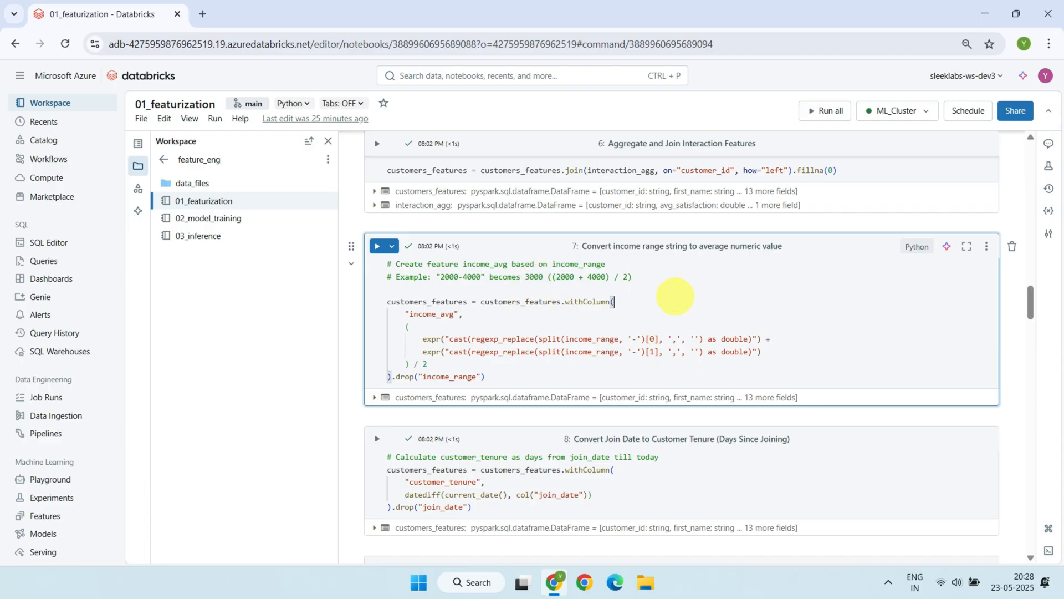
{"action": "scroll", "scroll_direction": "down", "scroll_amount": 3}
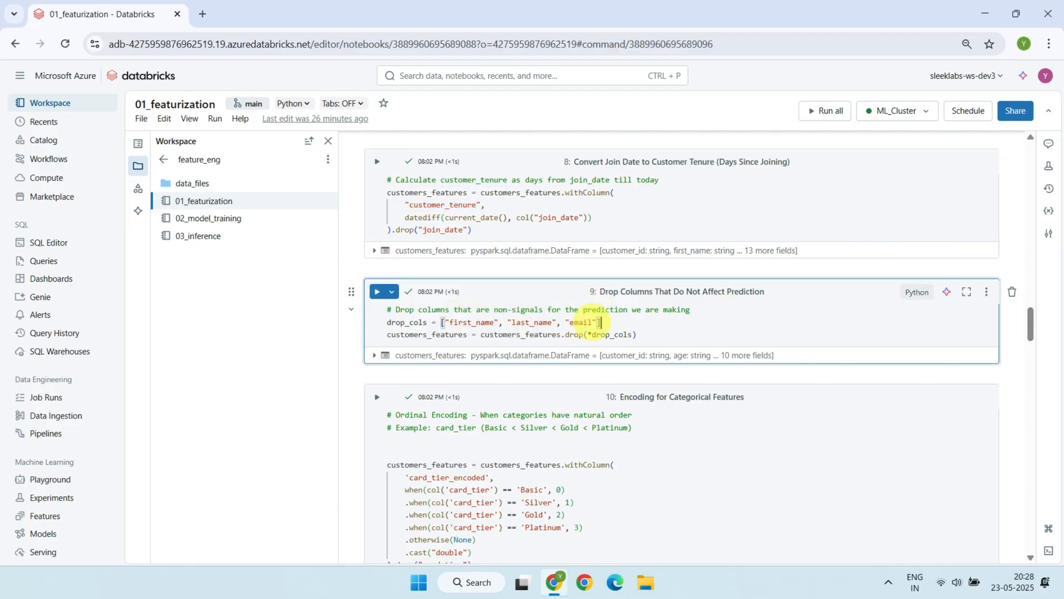
{"action": "scroll", "scroll_direction": "down", "scroll_amount": 3}
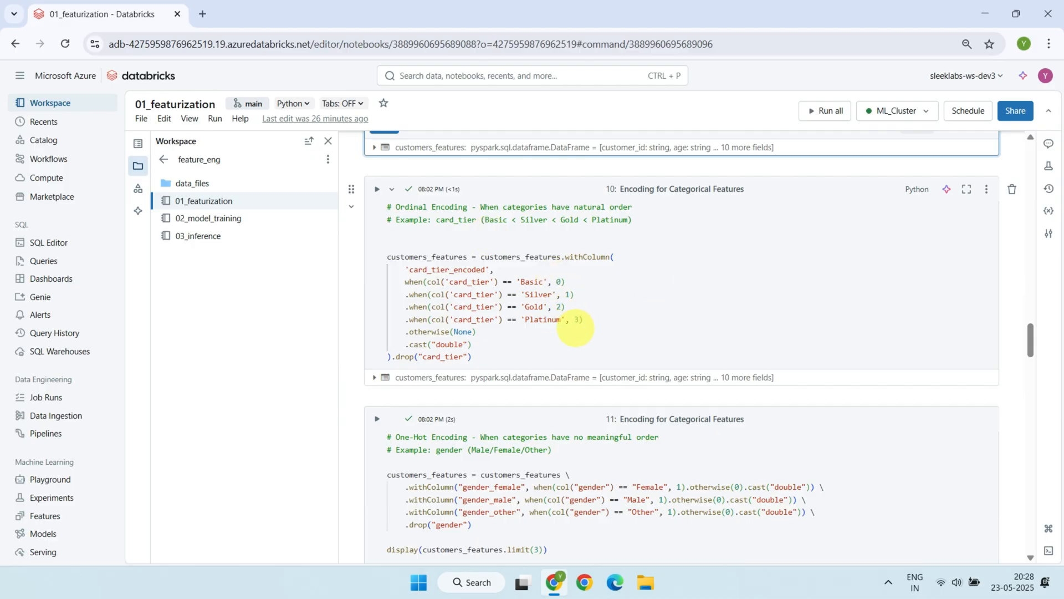
{"action": "scroll", "scroll_direction": "down", "scroll_amount": 3}
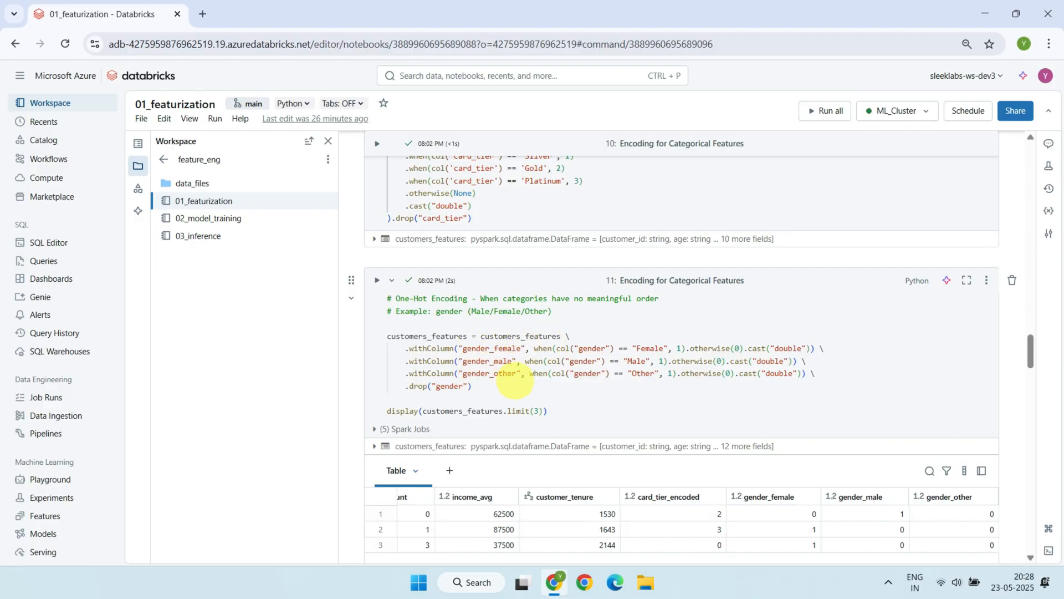
{"action": "scroll", "scroll_direction": "down", "scroll_amount": 3}
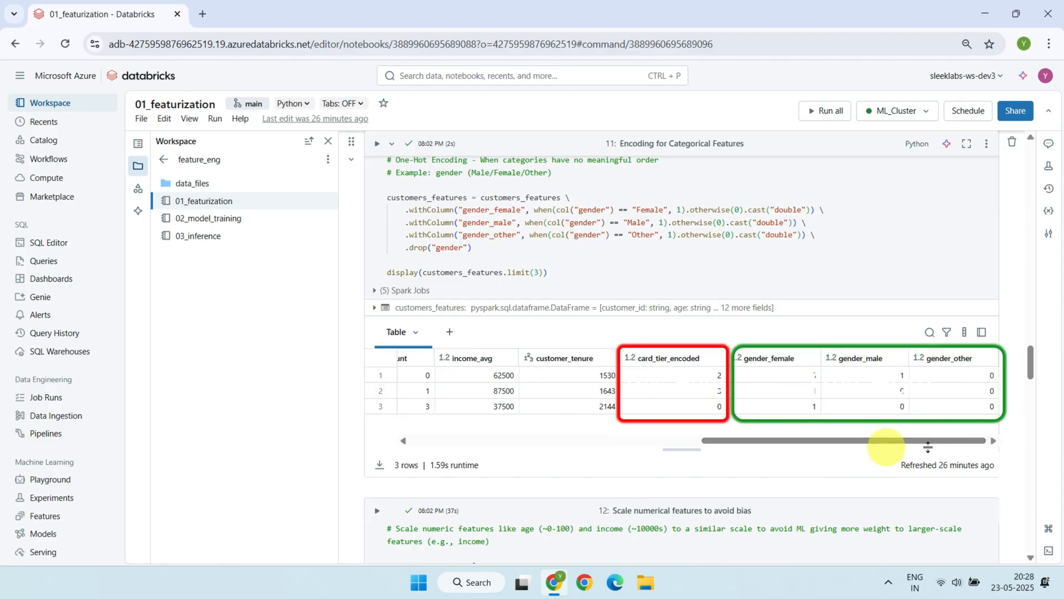
{"action": "mouse_move", "coordinate": [930, 436]}
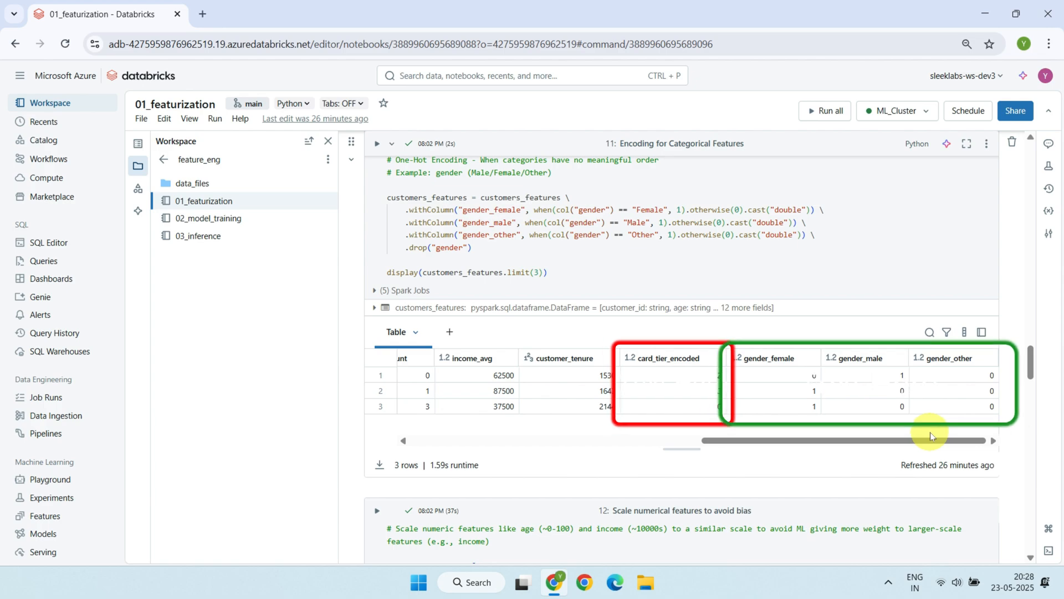
{"action": "scroll", "scroll_direction": "down", "scroll_amount": 3}
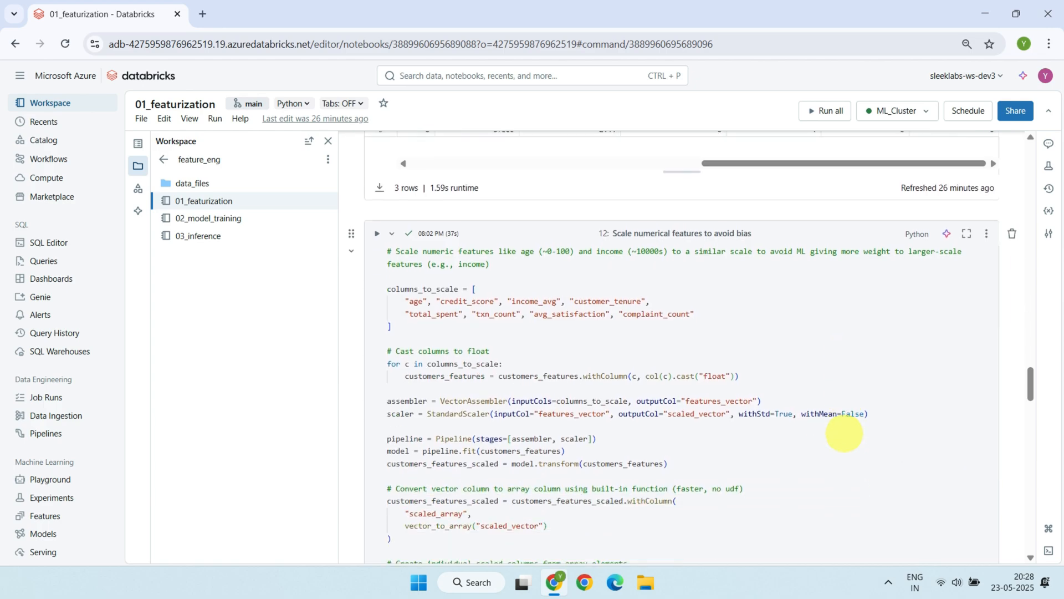
{"action": "scroll", "scroll_direction": "up", "scroll_amount": 3}
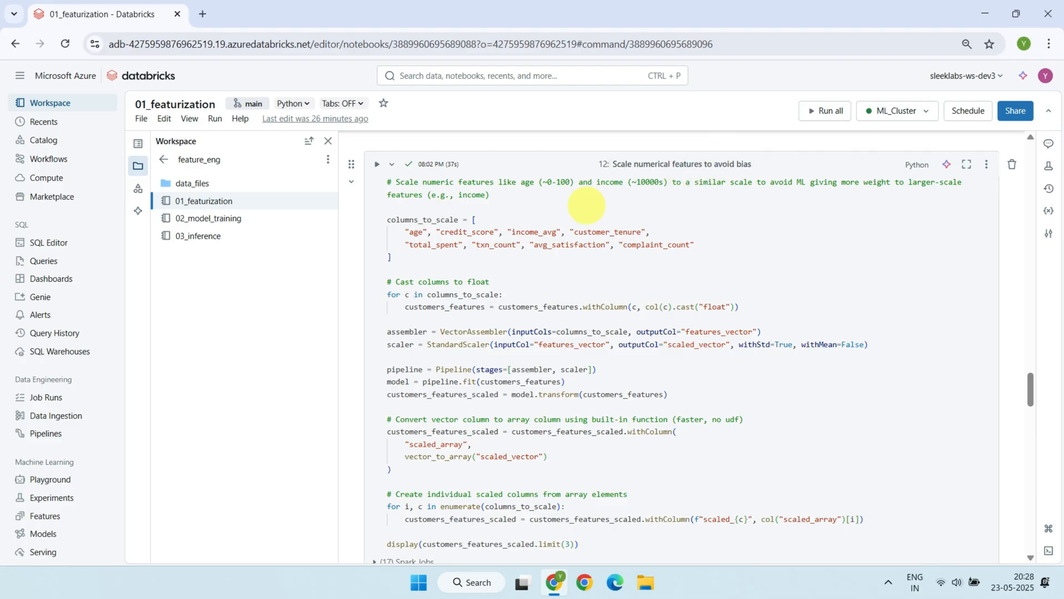
{"action": "mouse_move", "coordinate": [523, 205]}
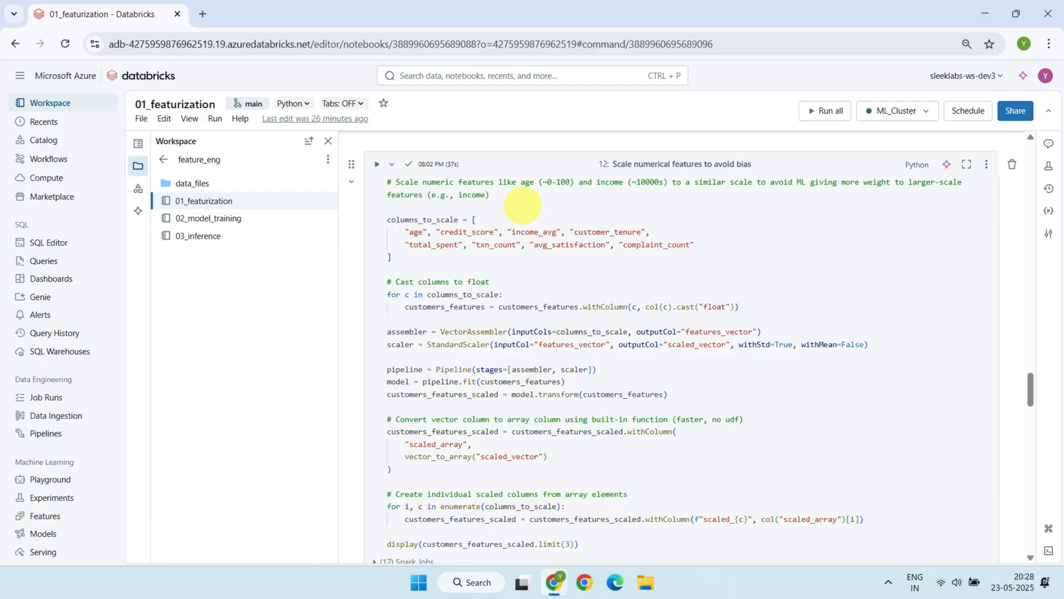
{"action": "mouse_move", "coordinate": [636, 189]}
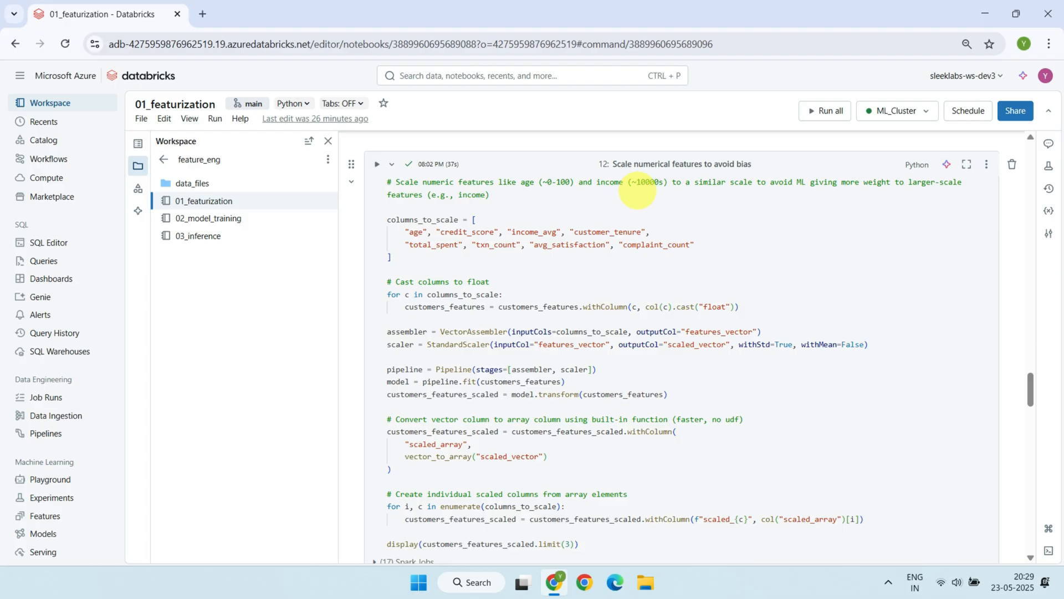
{"action": "mouse_move", "coordinate": [564, 192]}
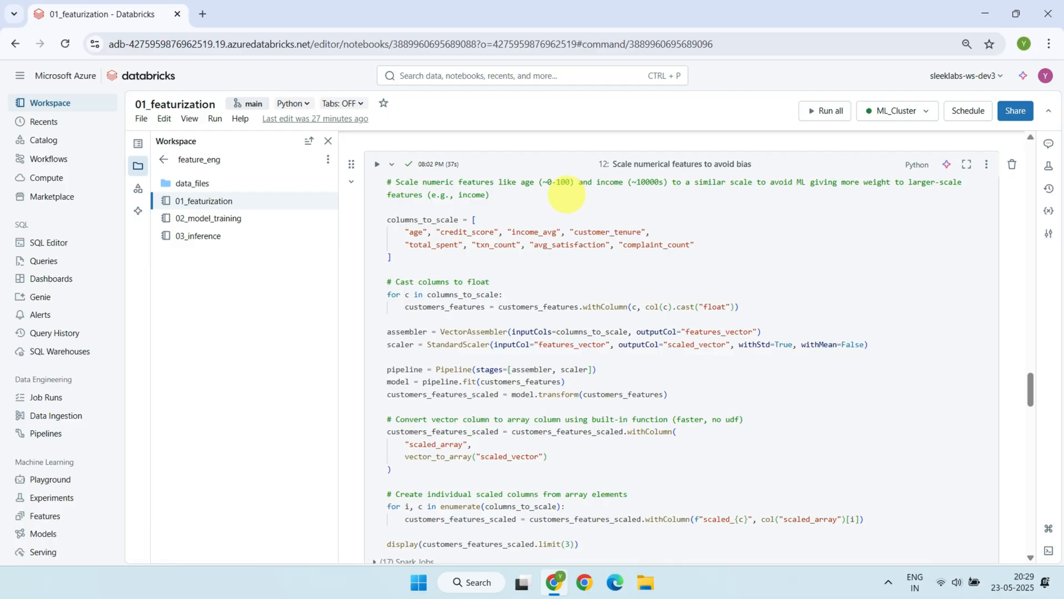
{"action": "mouse_move", "coordinate": [655, 185]}
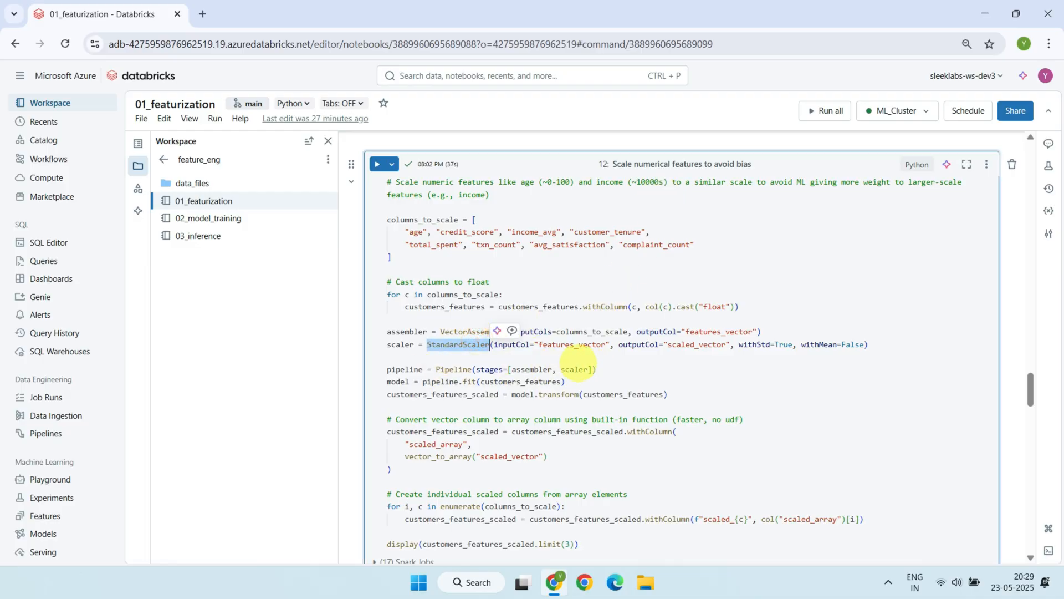
Finish reading the featurization code and check the Feature Store tables list.
{"action": "scroll", "scroll_direction": "down", "scroll_amount": 3}
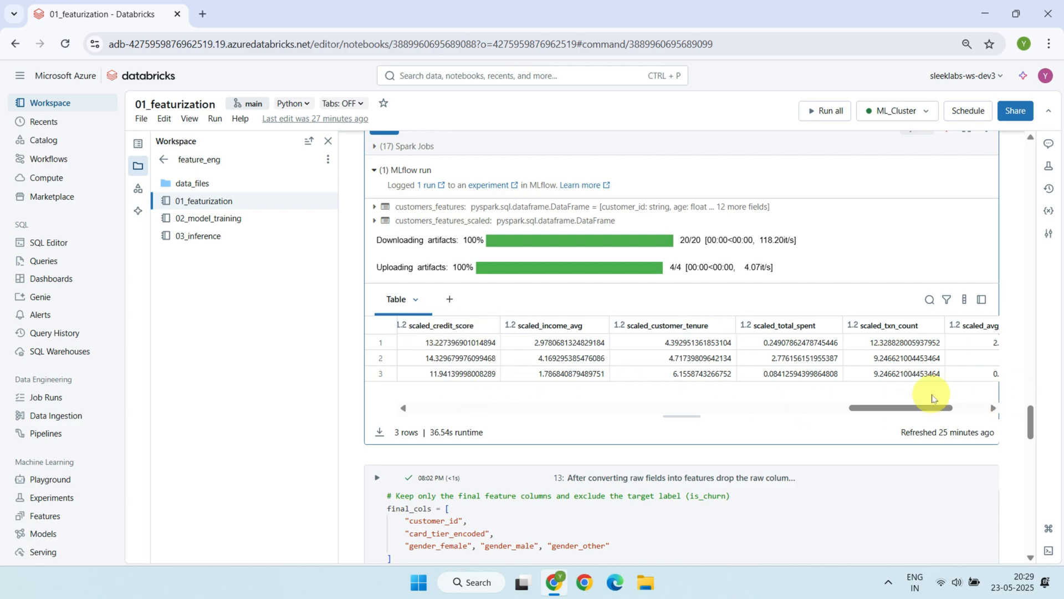
{"action": "scroll", "scroll_direction": "down", "scroll_amount": 3}
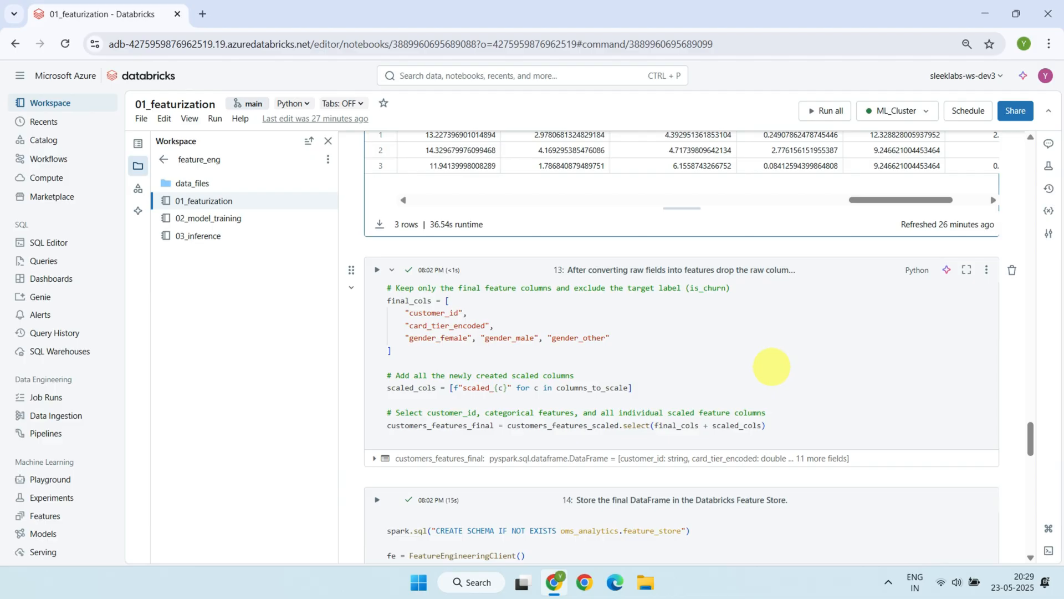
{"action": "mouse_move", "coordinate": [575, 338]}
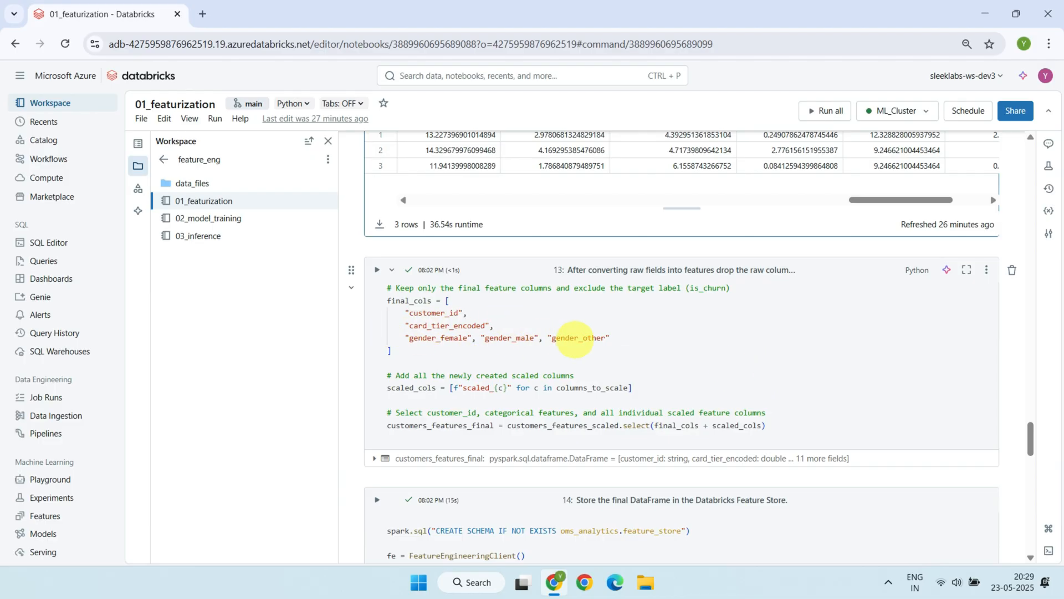
{"action": "mouse_move", "coordinate": [564, 348]}
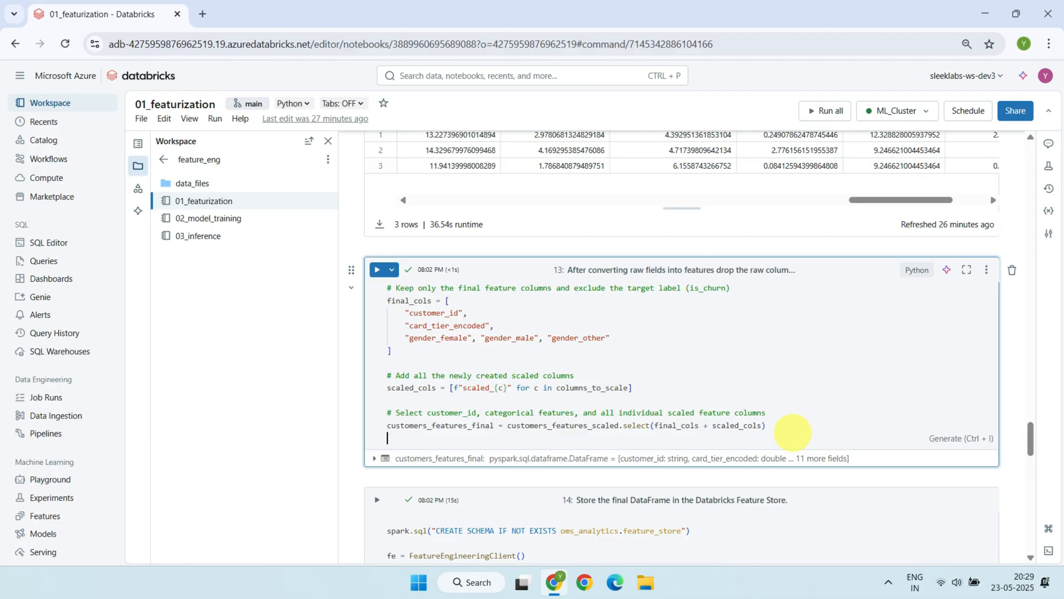
{"action": "scroll", "scroll_direction": "down", "scroll_amount": 3}
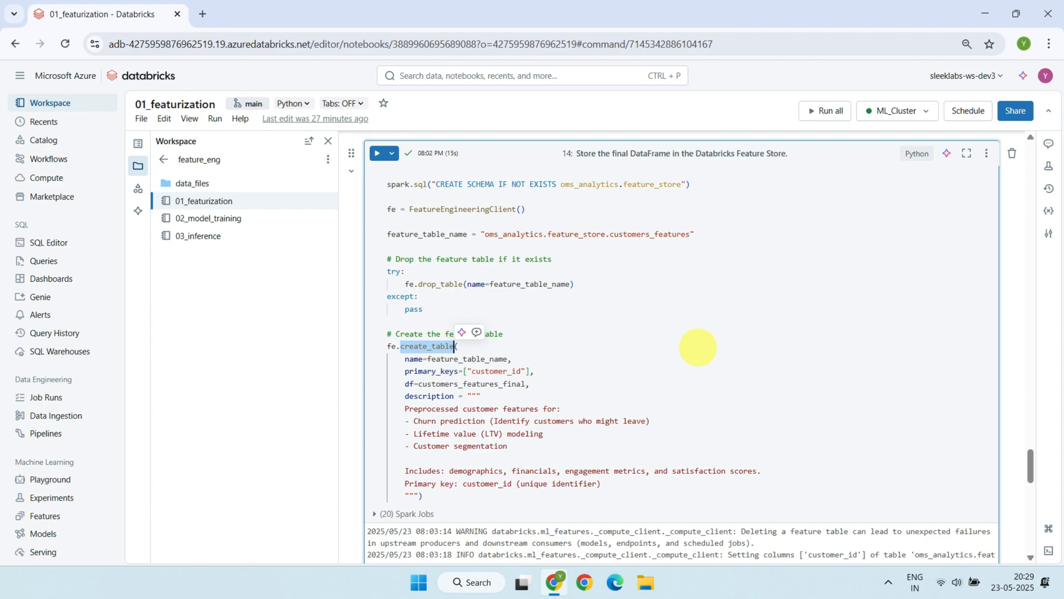
{"action": "mouse_move", "coordinate": [522, 253]}
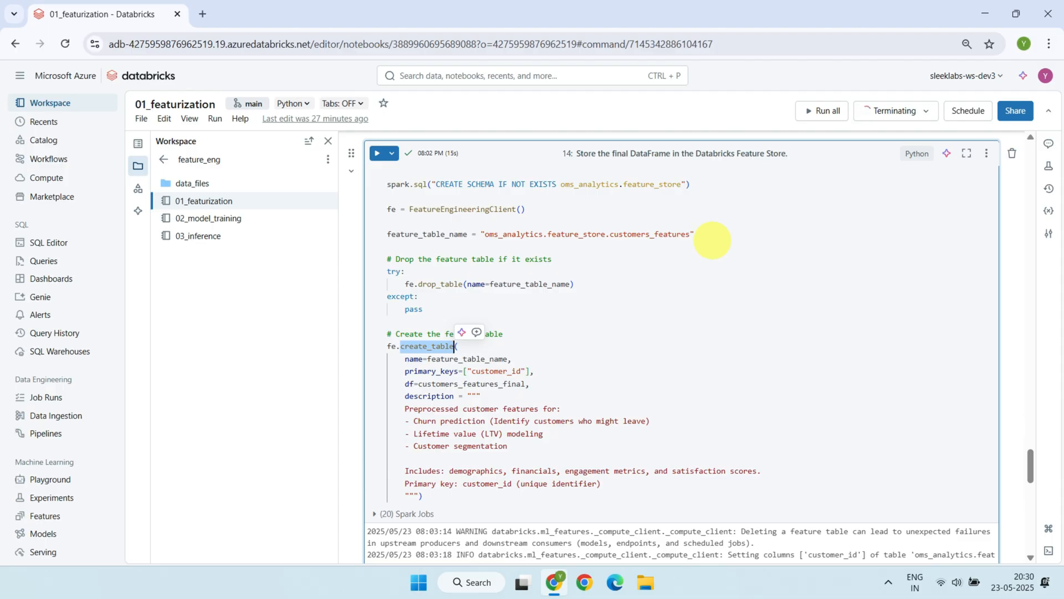
{"action": "scroll", "scroll_direction": "down", "scroll_amount": 3}
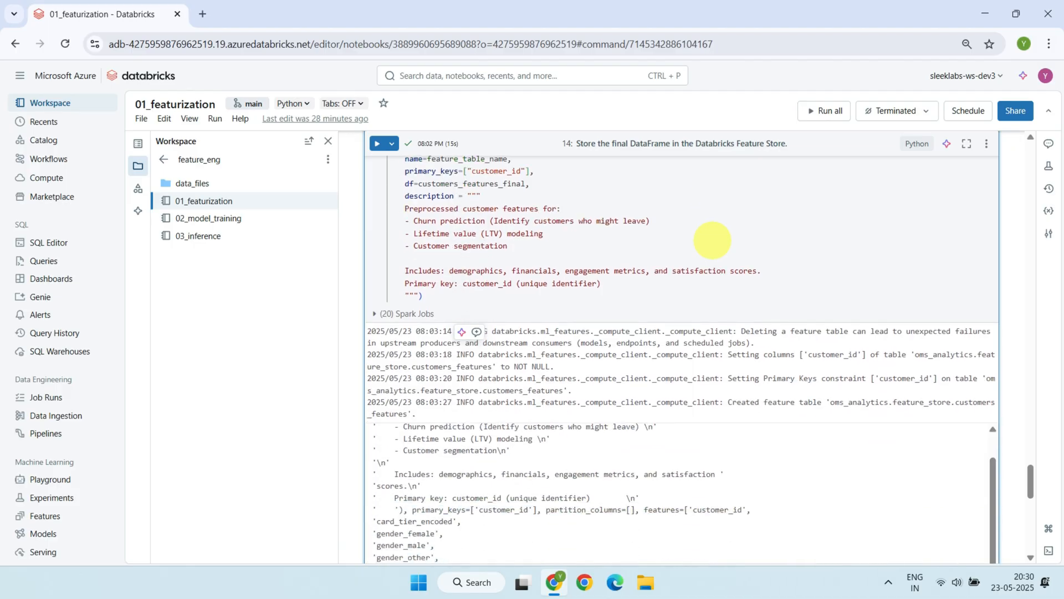
{"action": "scroll", "scroll_direction": "down", "scroll_amount": 3}
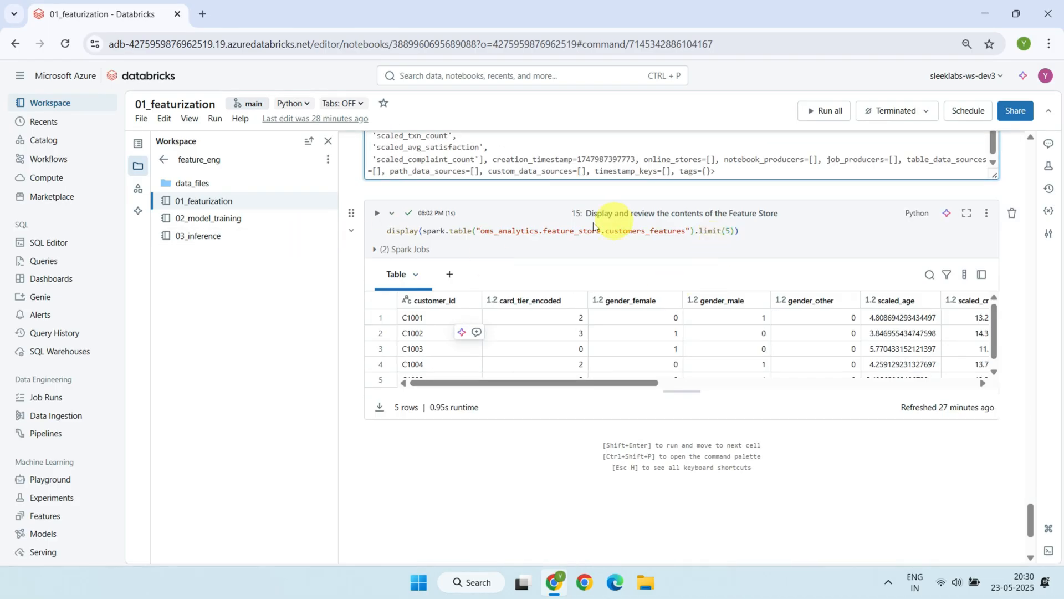
{"action": "mouse_move", "coordinate": [539, 383]}
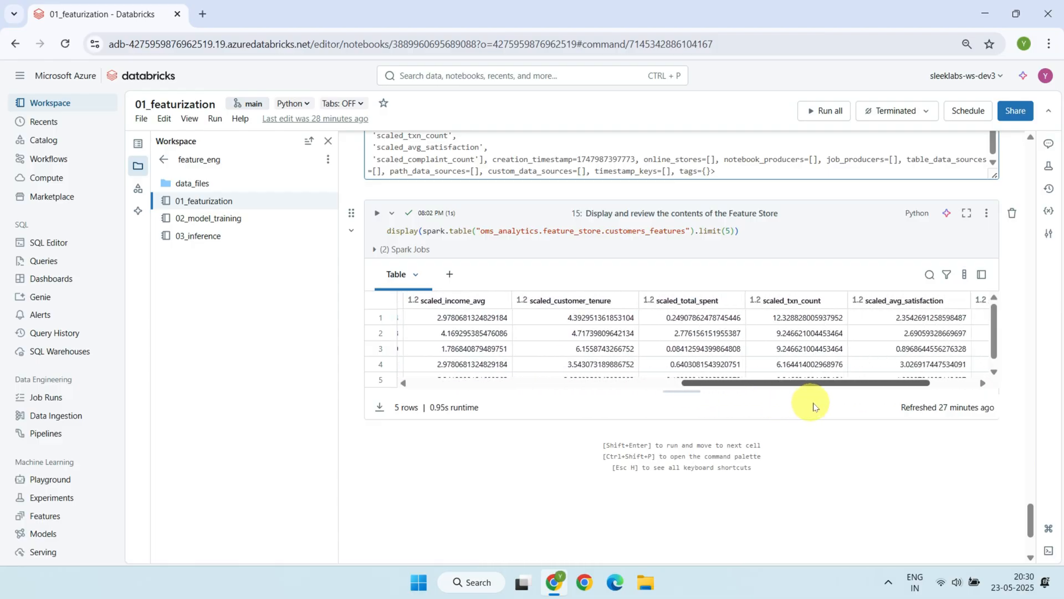
{"action": "scroll", "scroll_direction": "right", "scroll_amount": 3}
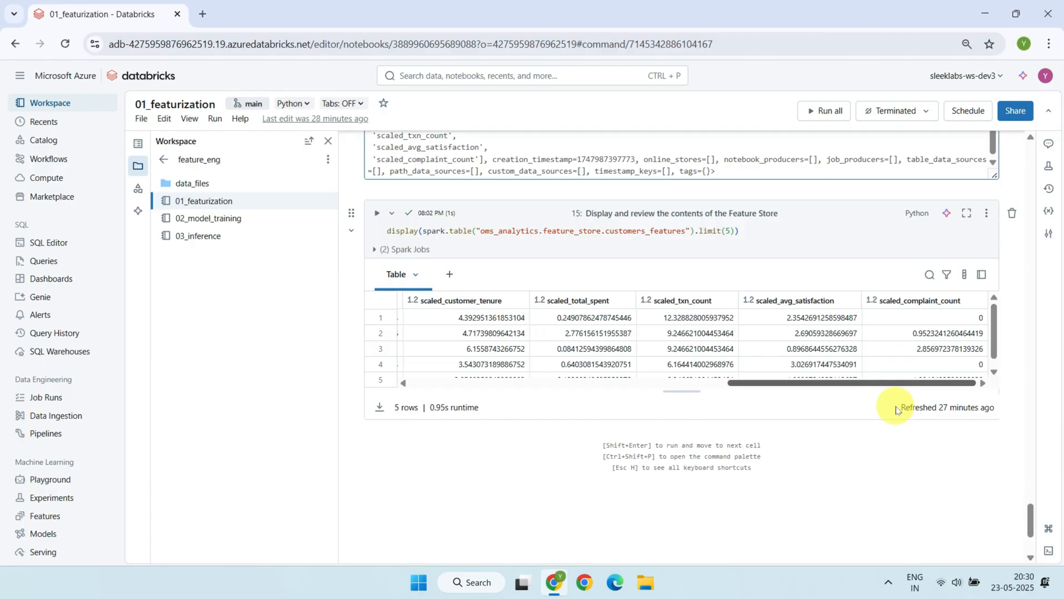
{"action": "mouse_move", "coordinate": [44, 516]}
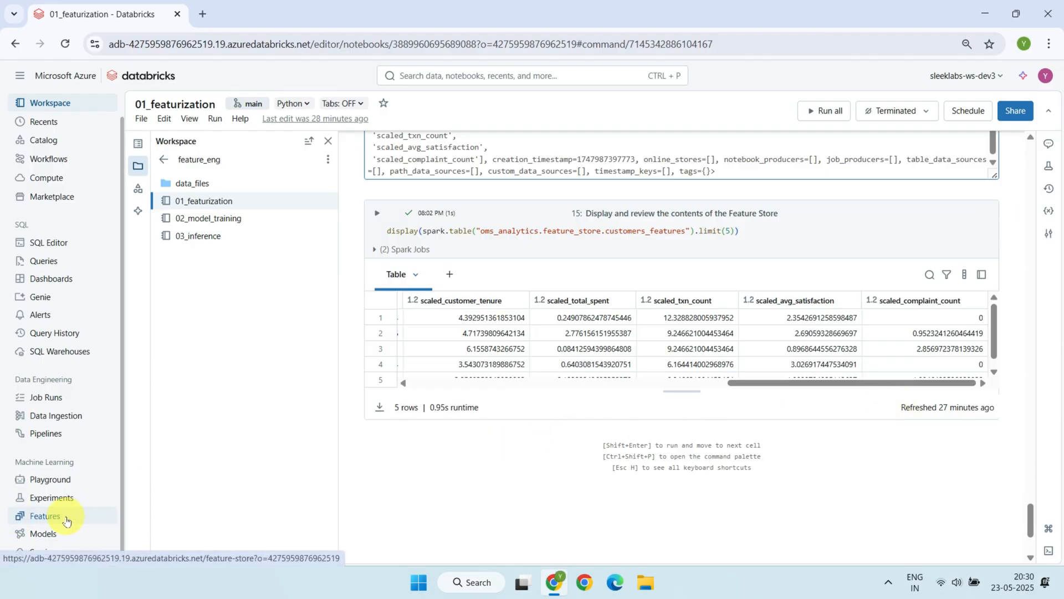
{"action": "left_click", "coordinate": [44, 518]}
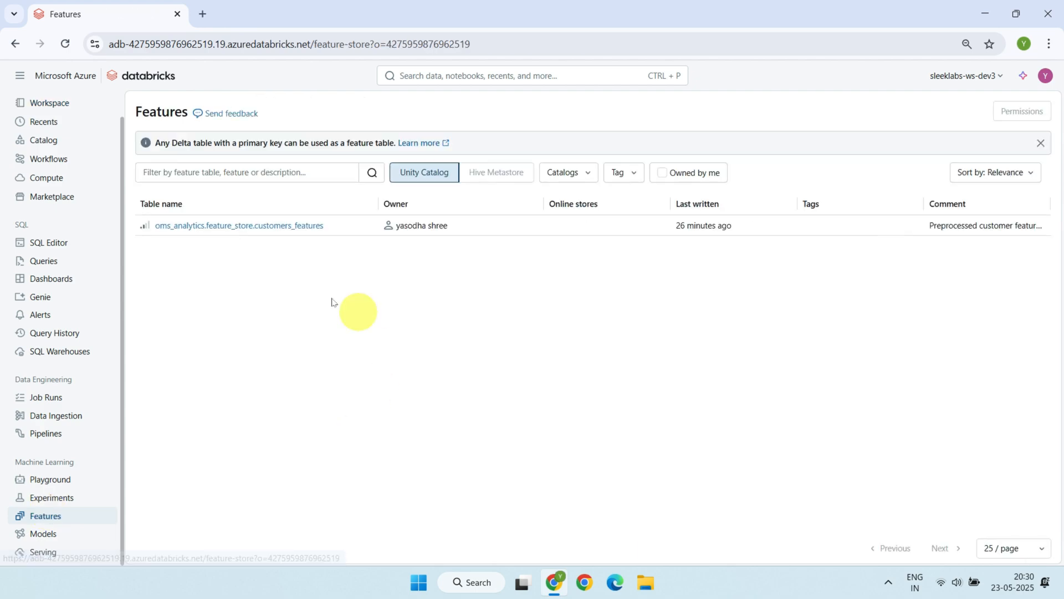
{"action": "left_click", "coordinate": [240, 225]}
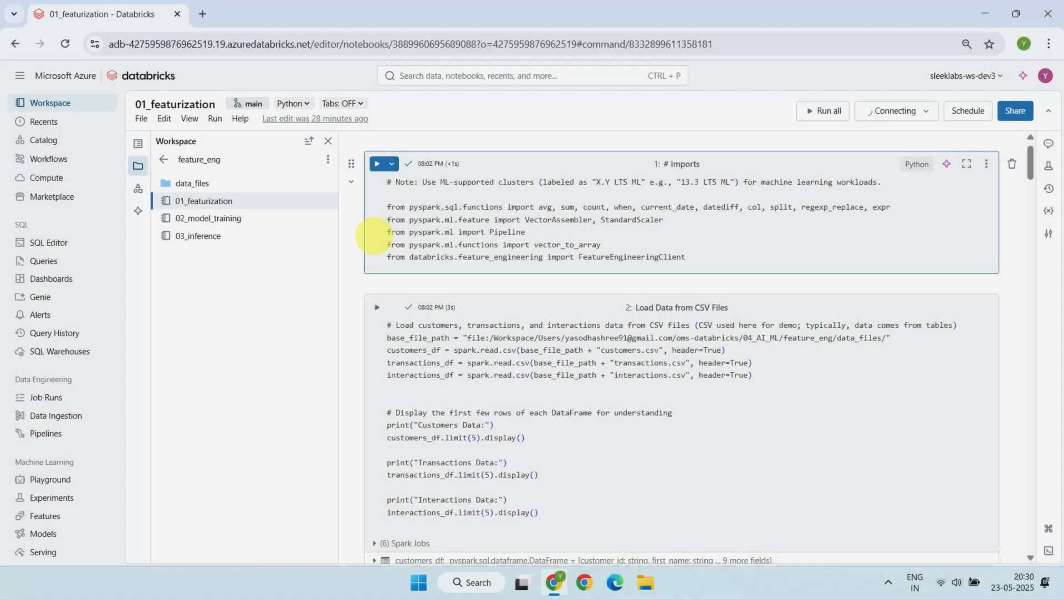
Review the 02_model_training notebook, noting the mlflow training code.
{"action": "left_click", "coordinate": [207, 219]}
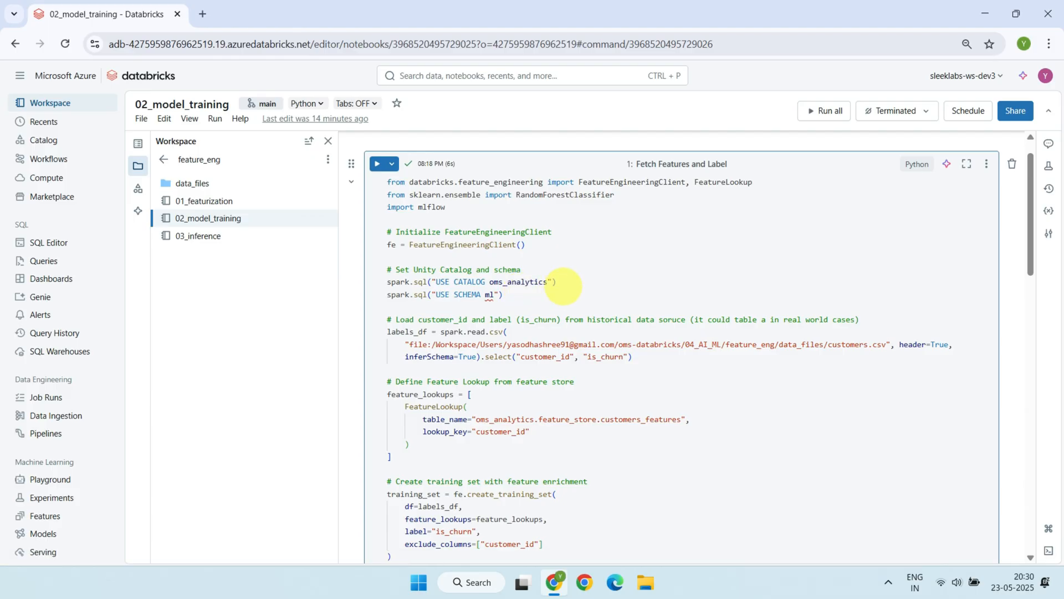
{"action": "mouse_move", "coordinate": [451, 352]}
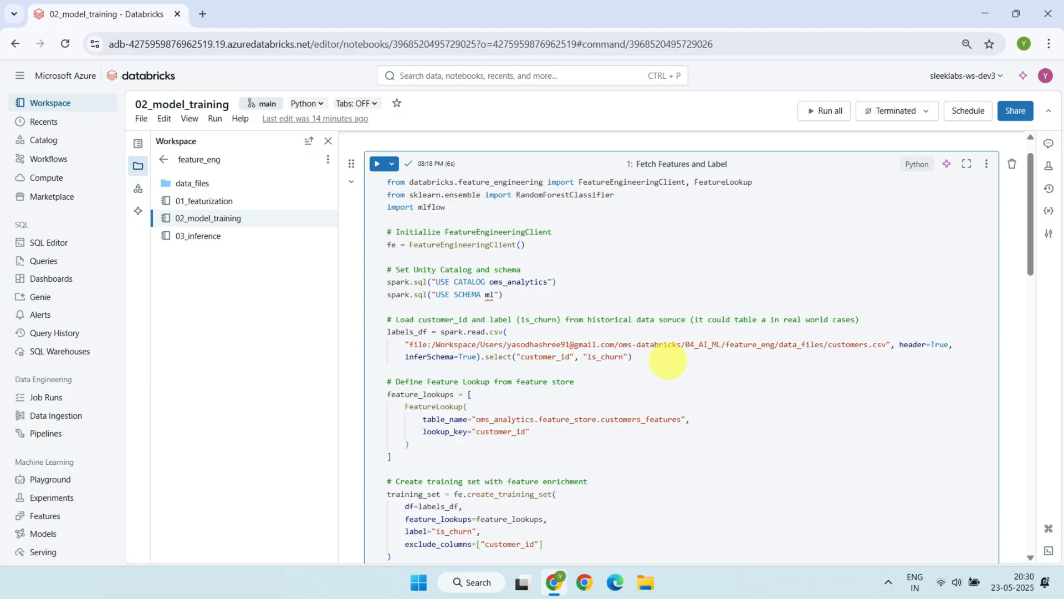
{"action": "scroll", "scroll_direction": "down", "scroll_amount": 3}
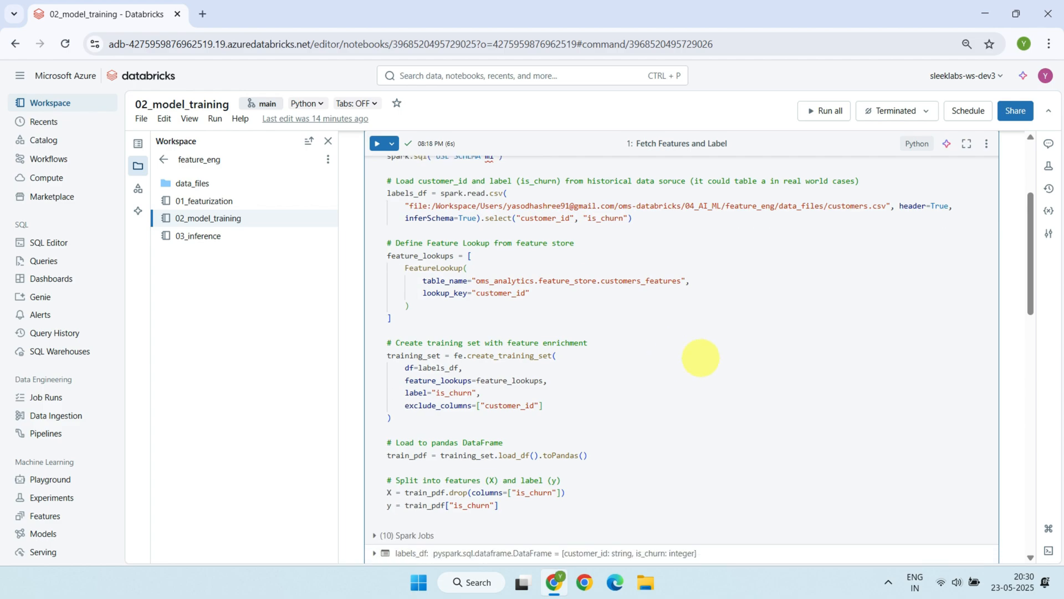
{"action": "mouse_move", "coordinate": [438, 280]}
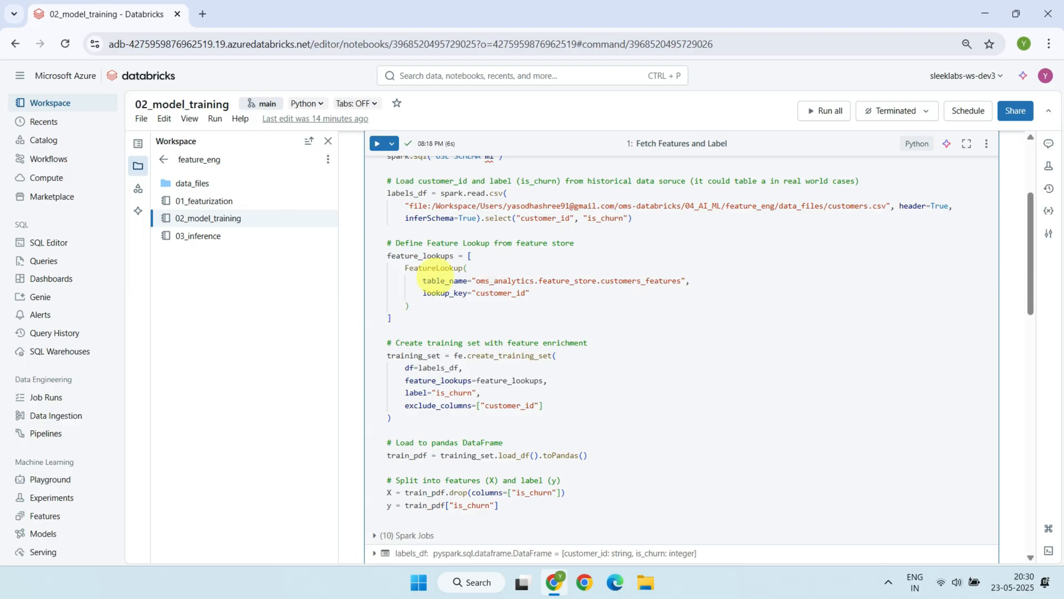
{"action": "mouse_move", "coordinate": [650, 283]}
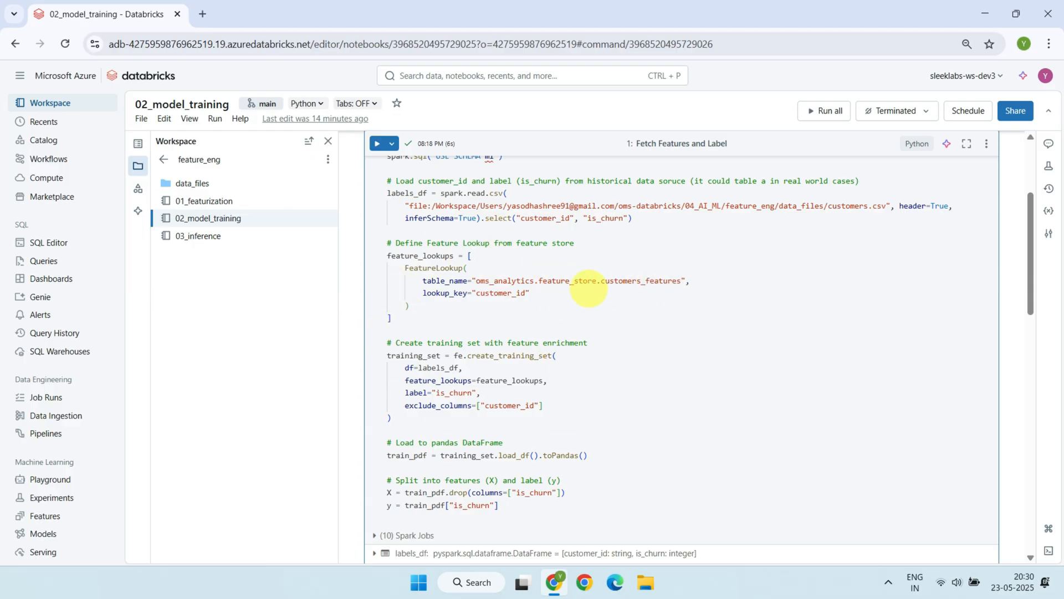
{"action": "mouse_move", "coordinate": [636, 290]}
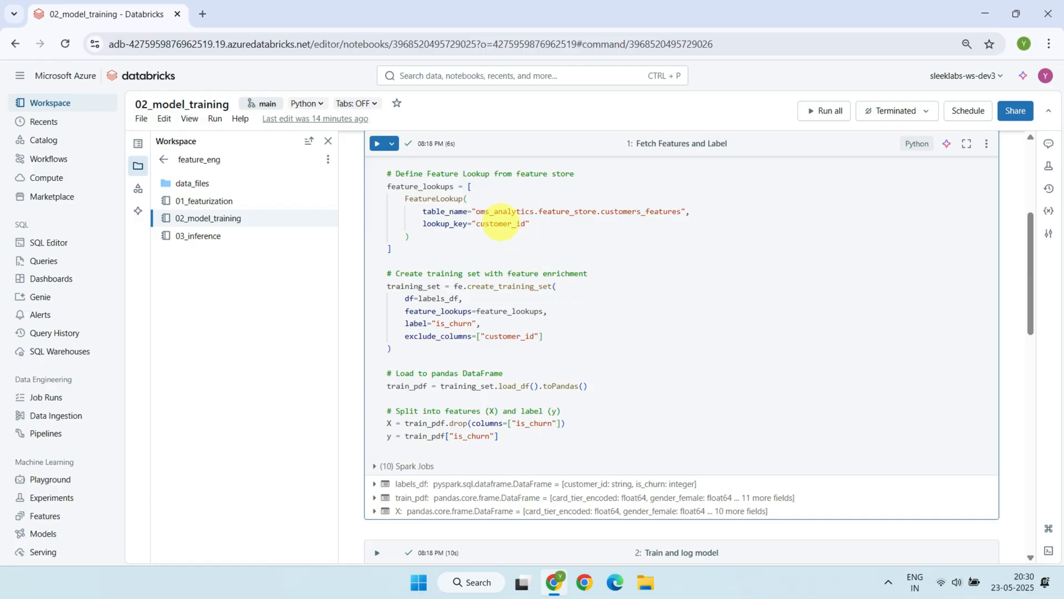
{"action": "scroll", "scroll_direction": "up", "scroll_amount": 3}
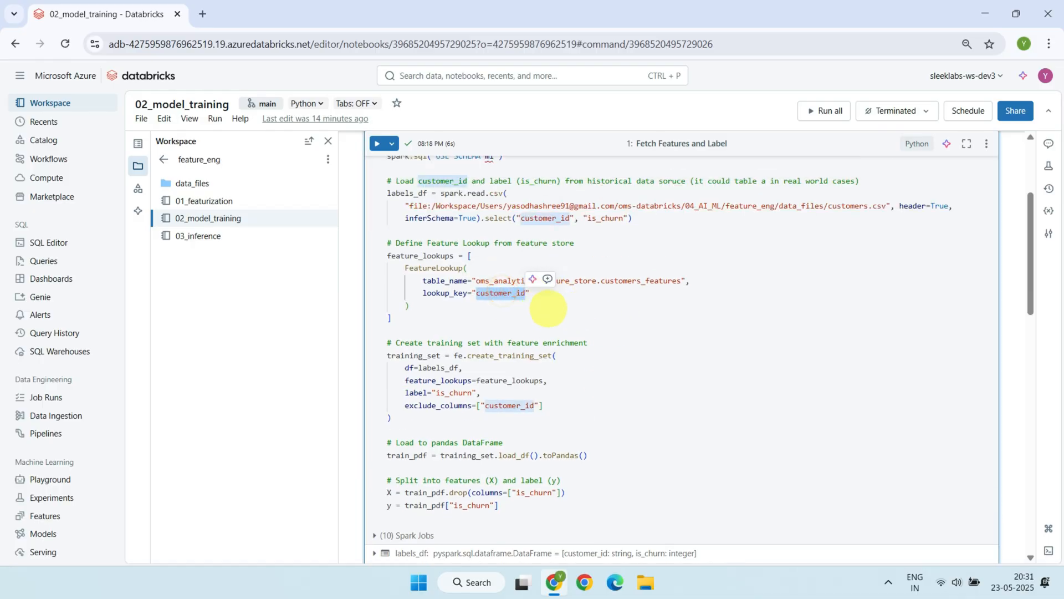
{"action": "scroll", "scroll_direction": "down", "scroll_amount": 3}
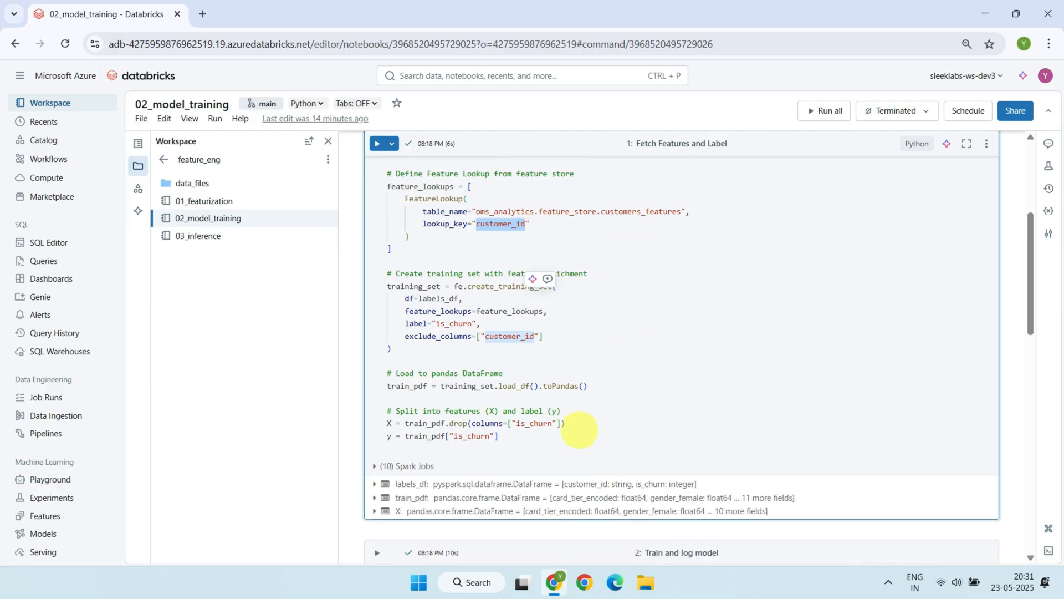
{"action": "mouse_move", "coordinate": [598, 386]}
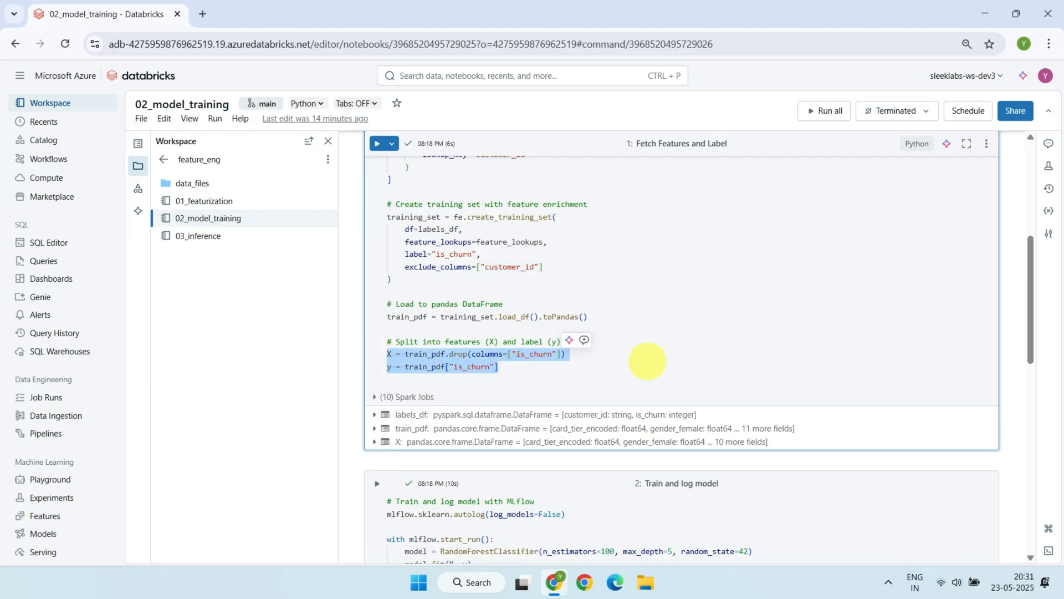
{"action": "scroll", "scroll_direction": "down", "scroll_amount": 3}
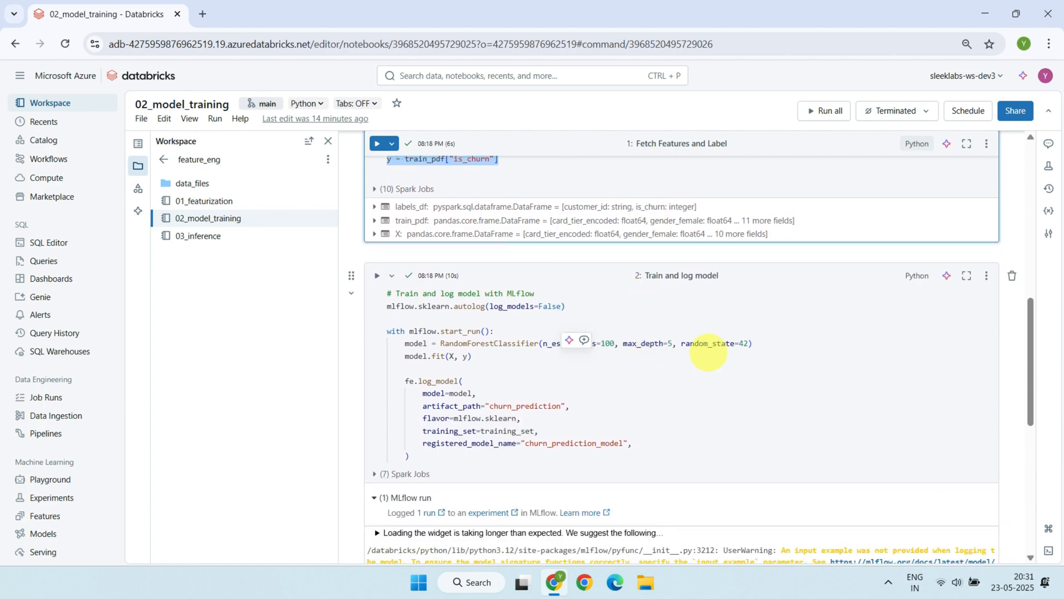
{"action": "double_click", "coordinate": [490, 342]}
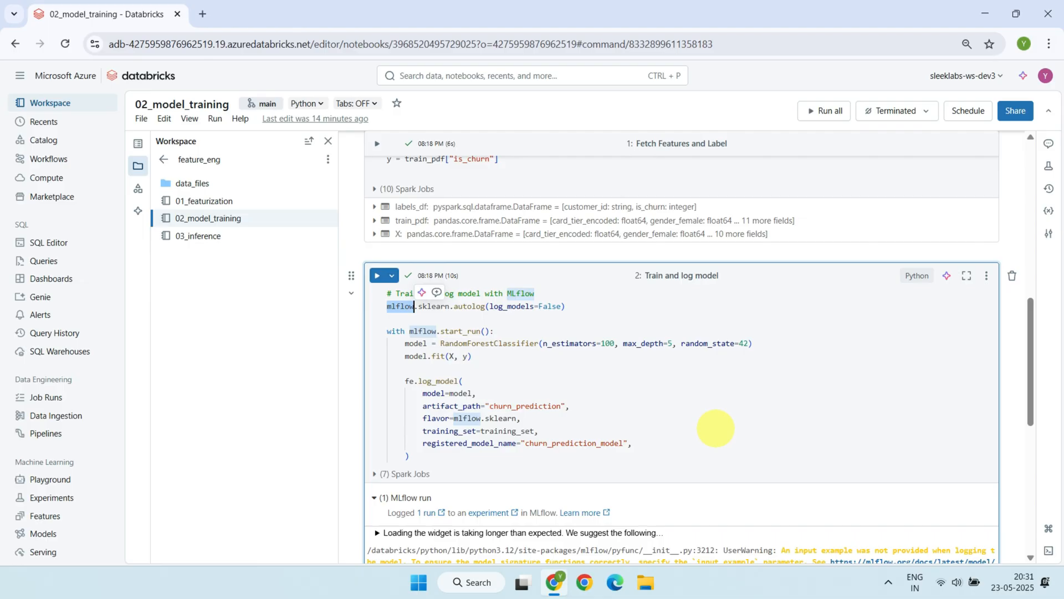
{"action": "scroll", "scroll_direction": "down", "scroll_amount": 3}
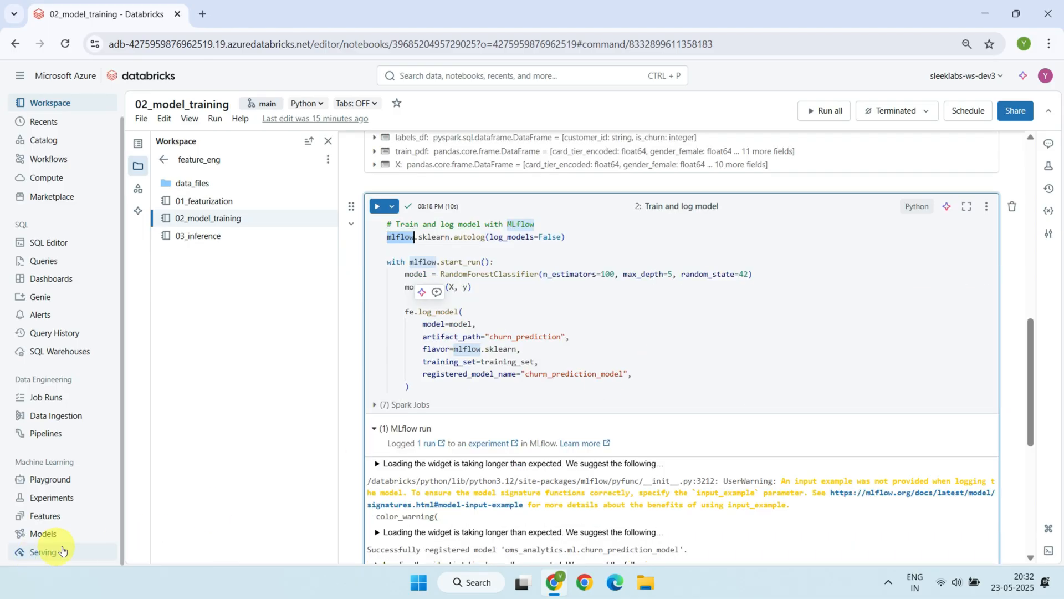
Check the registered churn_prediction_model, then read the 03_inference batch scoring code for C1001–C1005.
{"action": "left_click", "coordinate": [46, 533]}
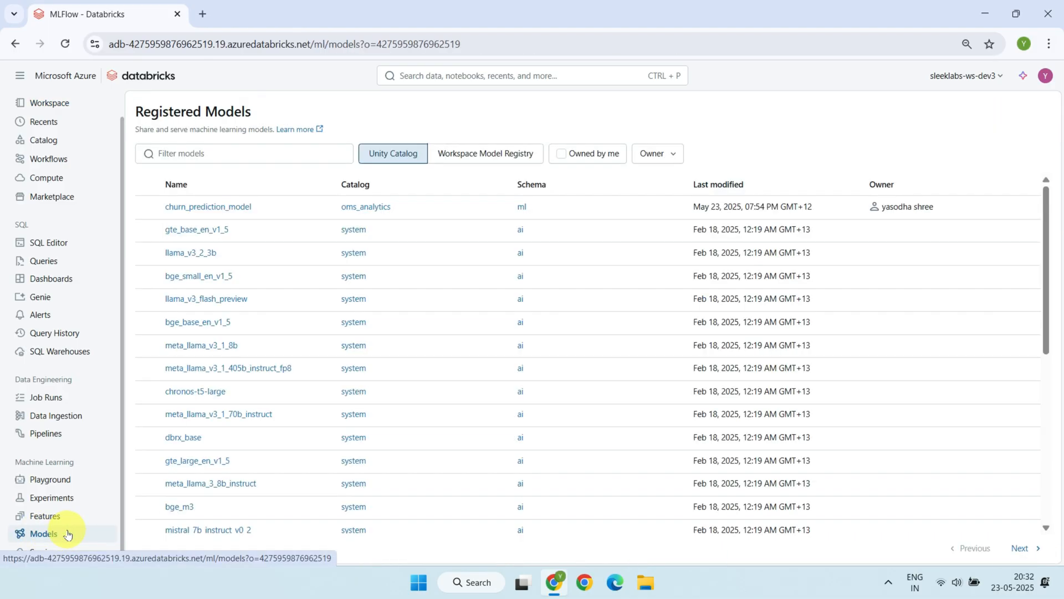
{"action": "left_click", "coordinate": [207, 207]}
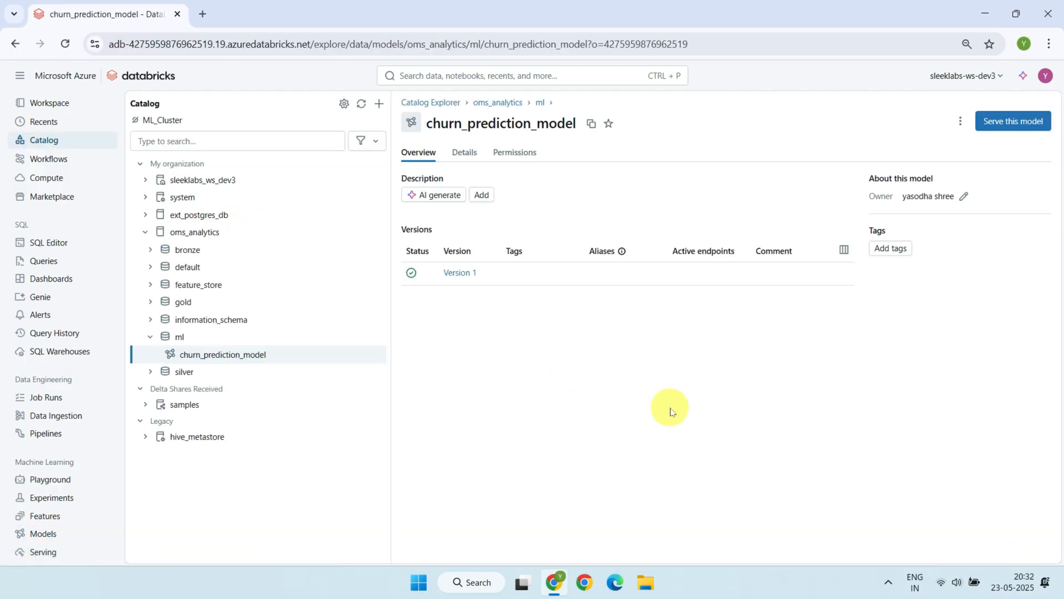
{"action": "mouse_move", "coordinate": [453, 291]}
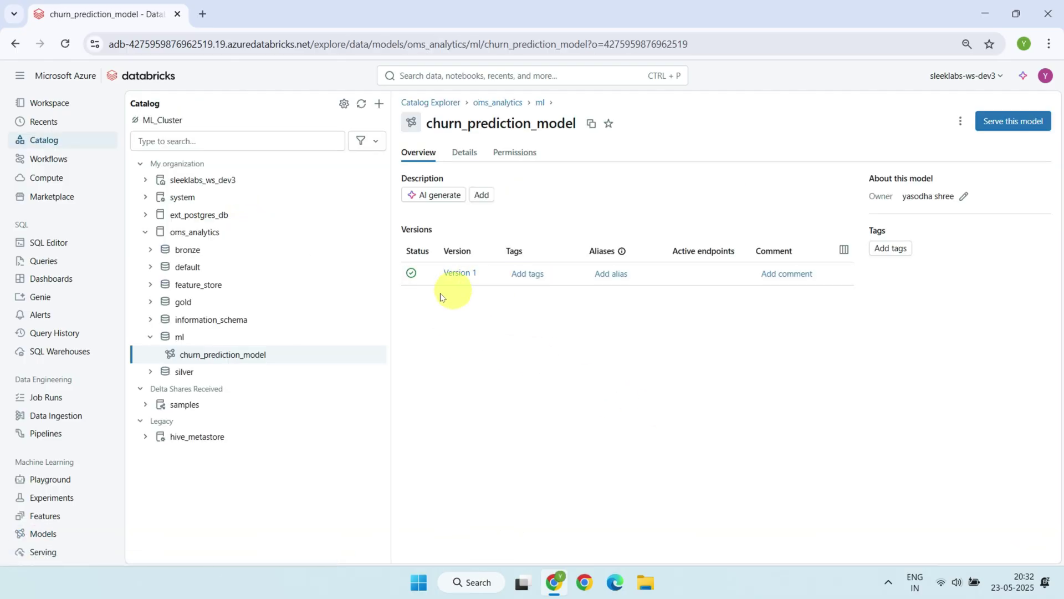
{"action": "mouse_move", "coordinate": [485, 316]}
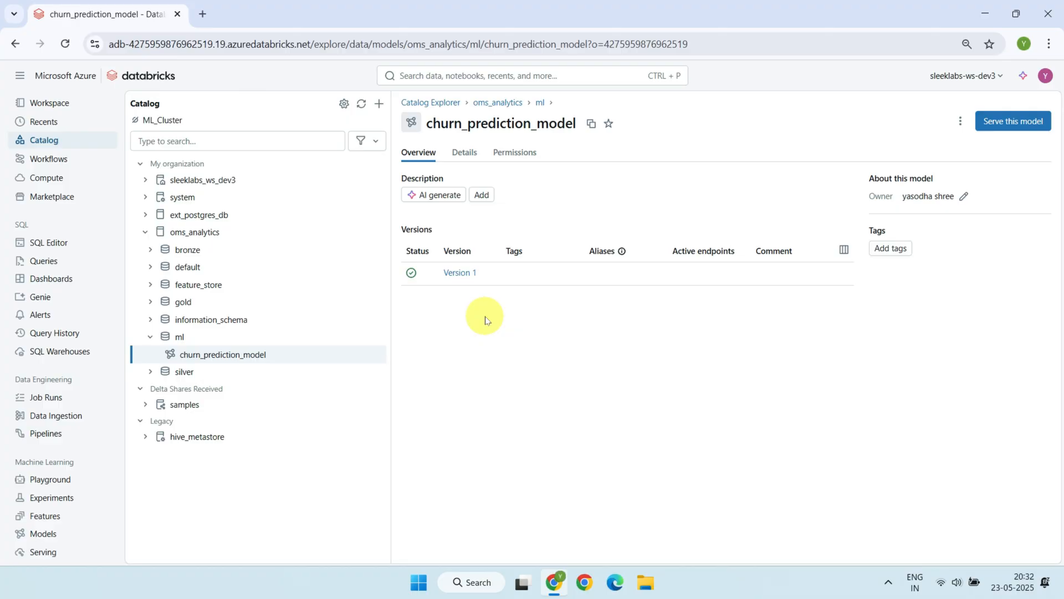
{"action": "mouse_move", "coordinate": [483, 337]}
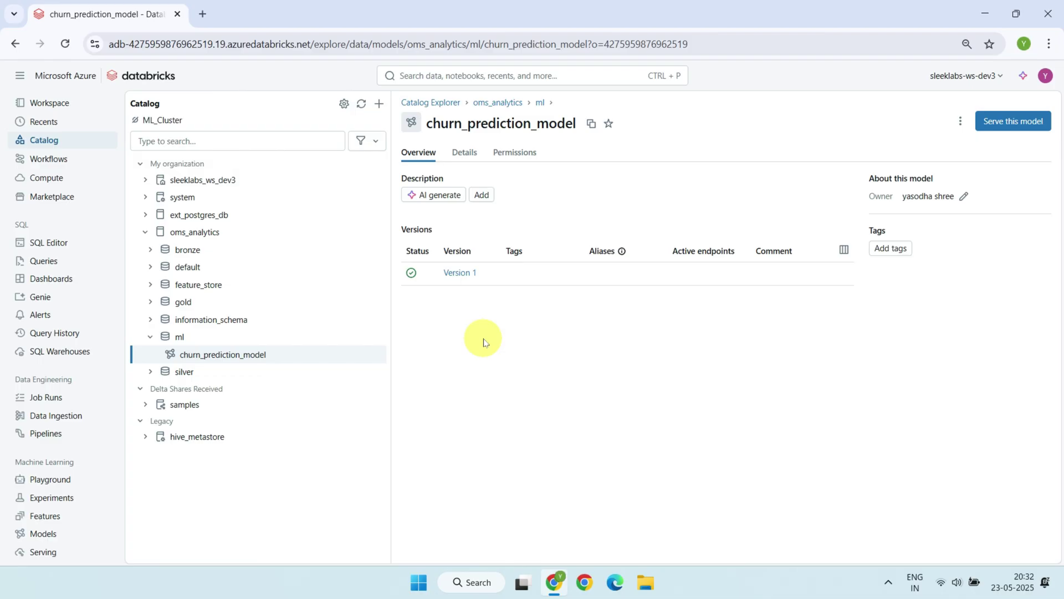
{"action": "left_click", "coordinate": [209, 218]}
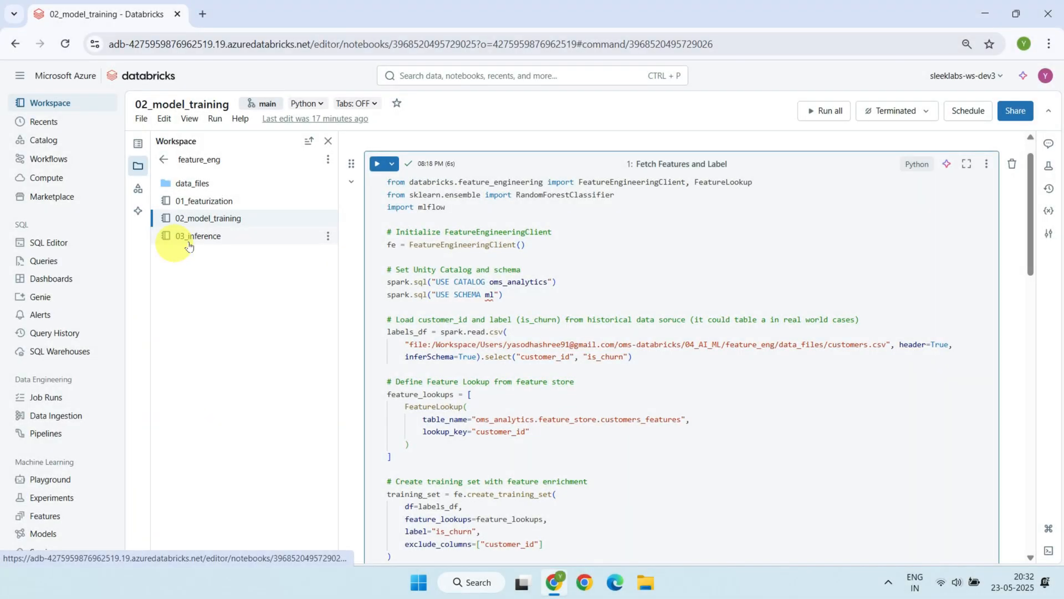
{"action": "mouse_move", "coordinate": [199, 241]}
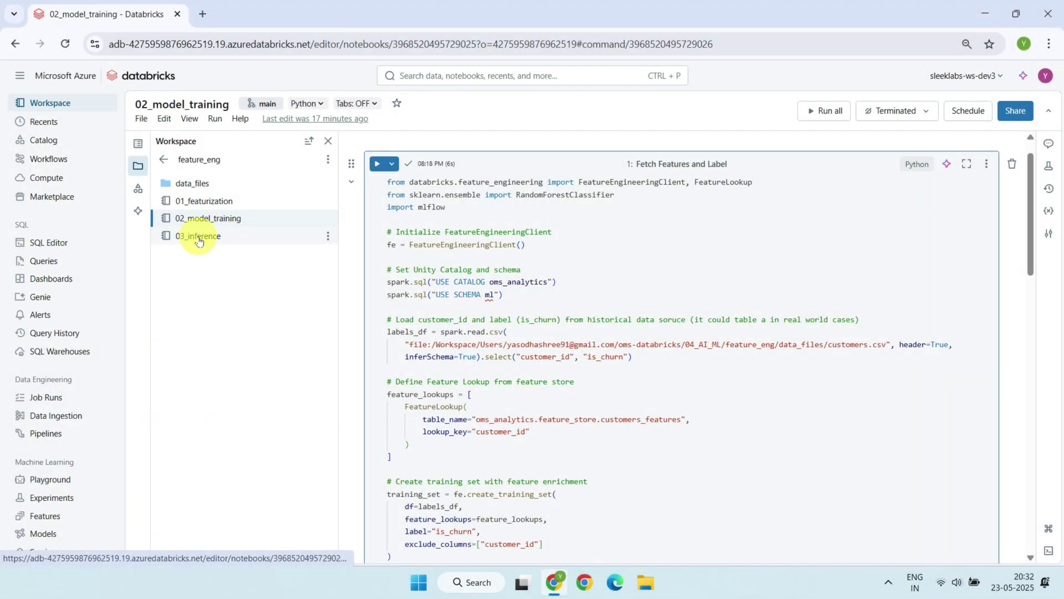
{"action": "left_click", "coordinate": [198, 235]}
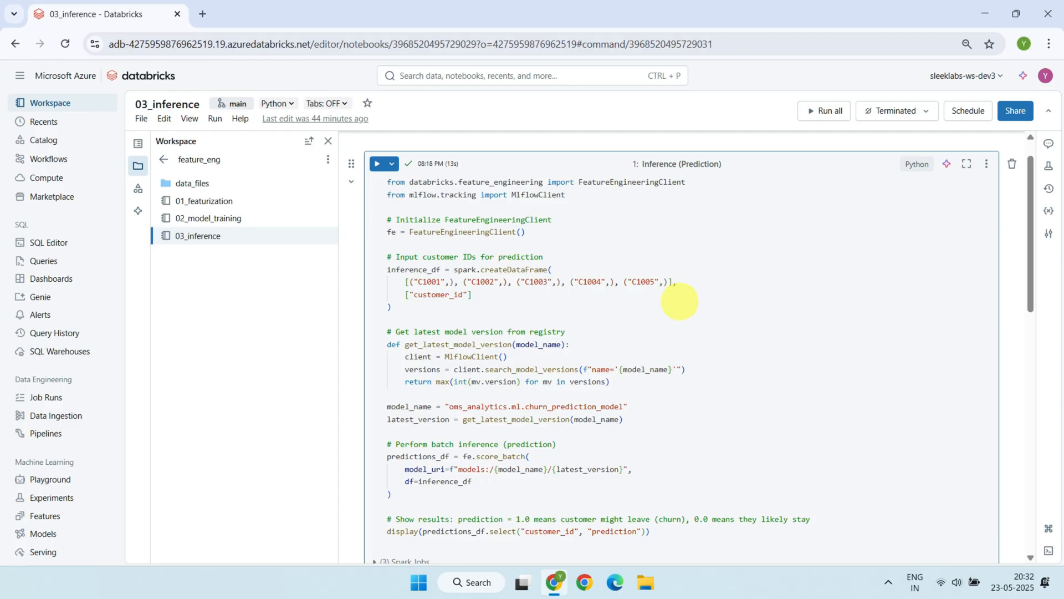
{"action": "mouse_move", "coordinate": [438, 314]}
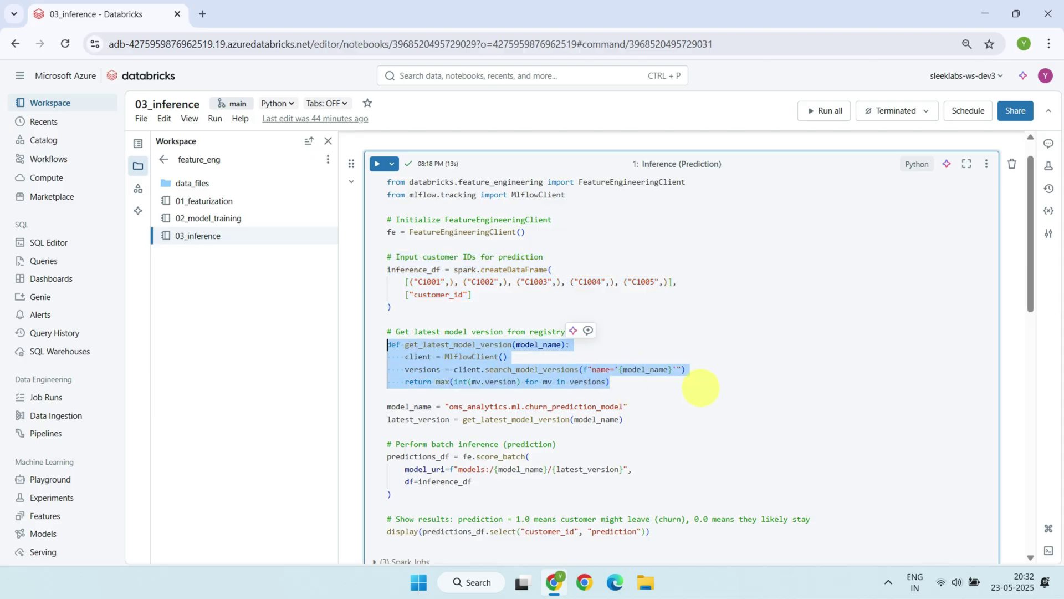
{"action": "scroll", "scroll_direction": "down", "scroll_amount": 3}
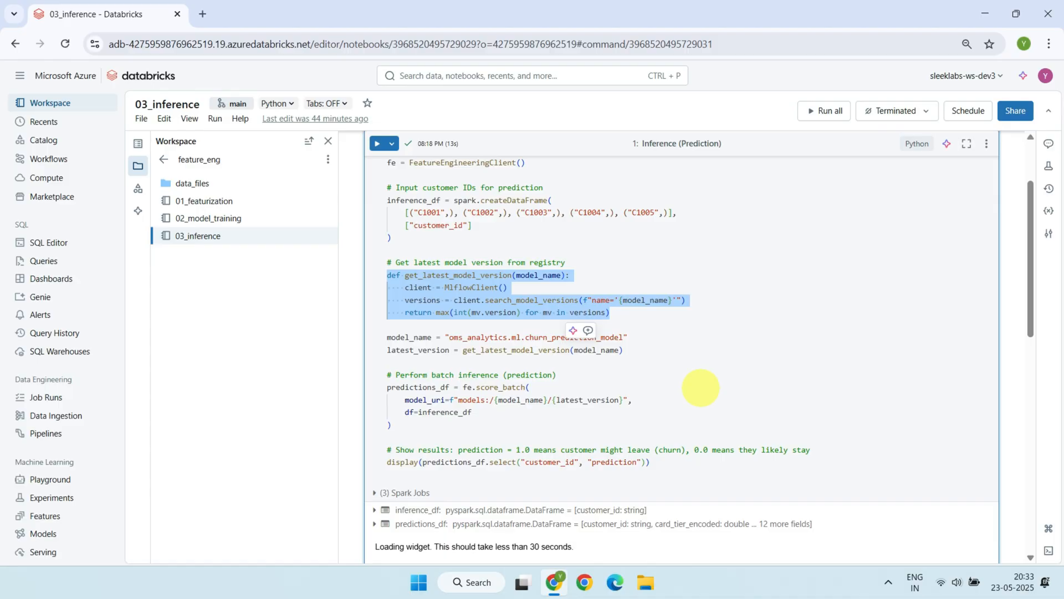
{"action": "mouse_move", "coordinate": [476, 387]}
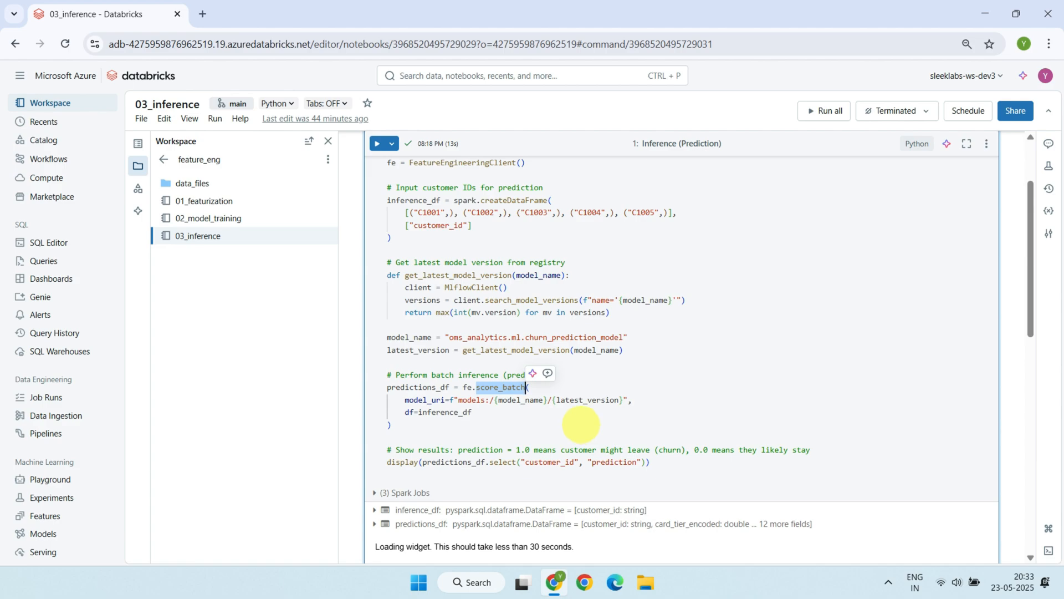
{"action": "scroll", "scroll_direction": "down", "scroll_amount": 3}
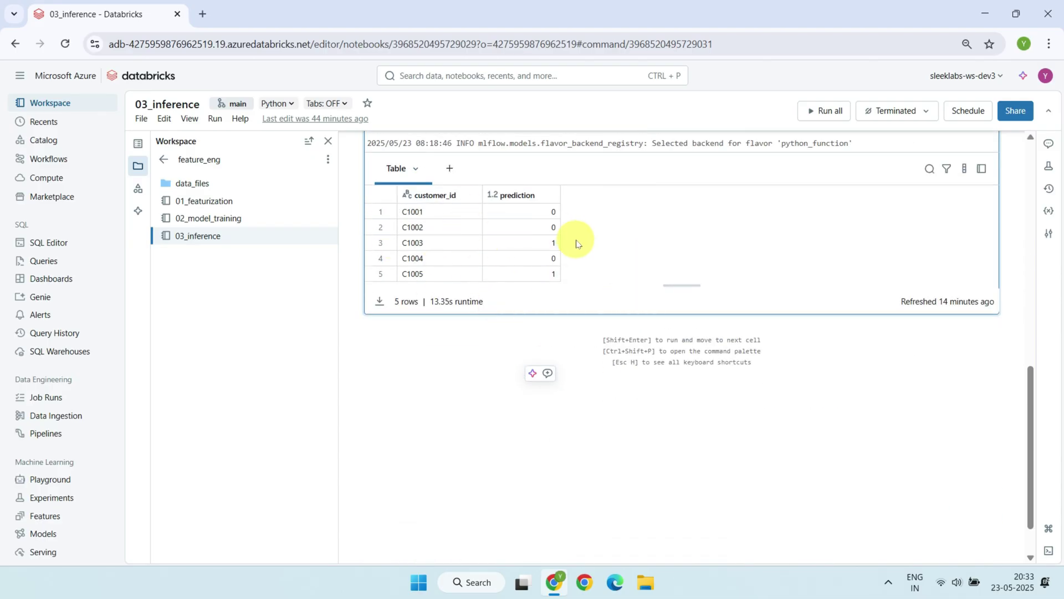
{"action": "mouse_move", "coordinate": [563, 246]}
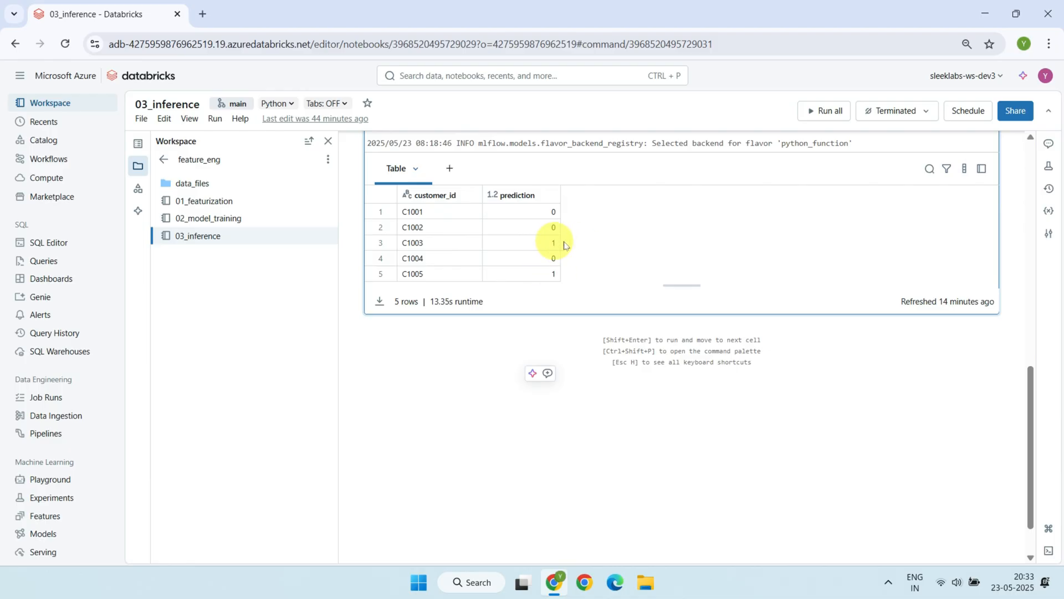
{"action": "mouse_move", "coordinate": [606, 247]}
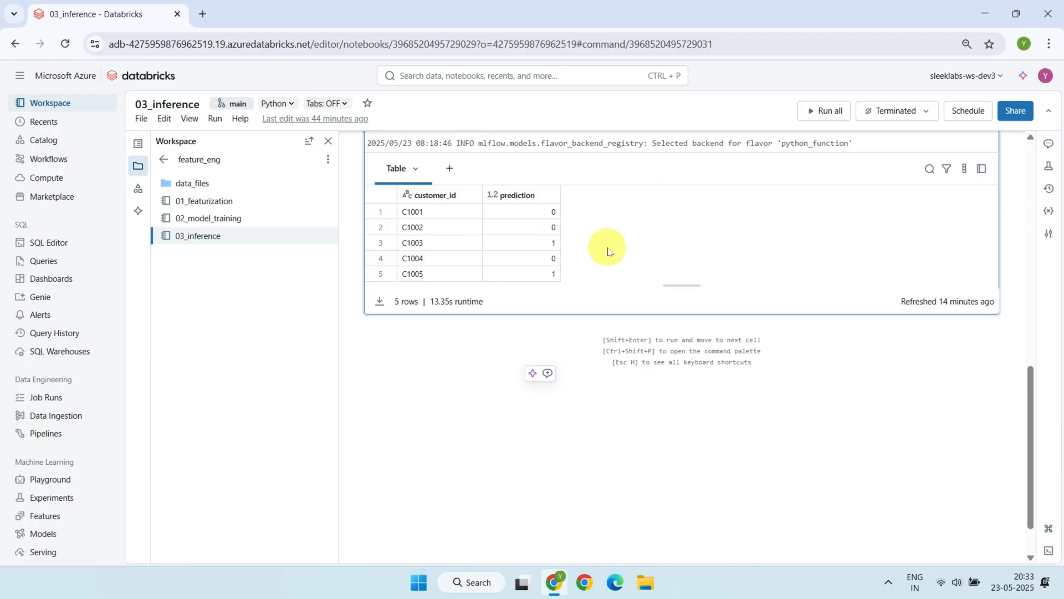
{"action": "mouse_move", "coordinate": [556, 231]}
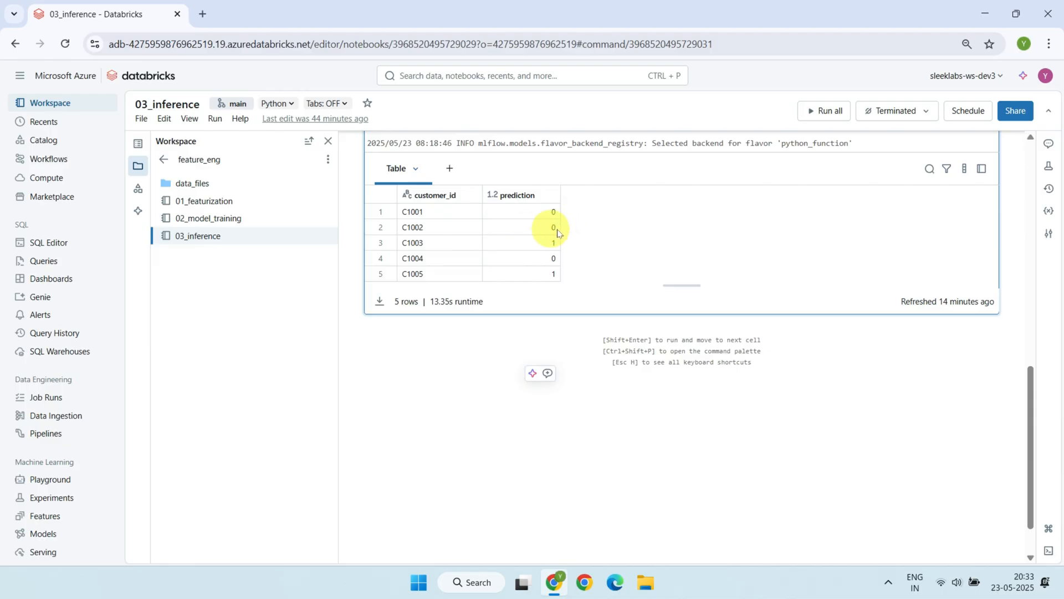
{"action": "mouse_move", "coordinate": [616, 264]}
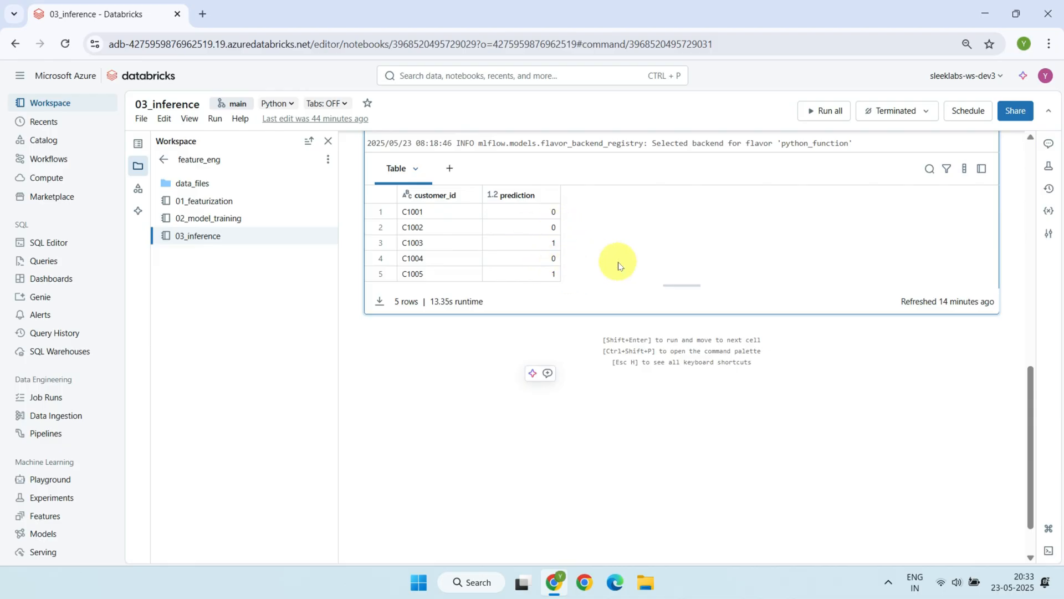
{"action": "mouse_move", "coordinate": [238, 201]}
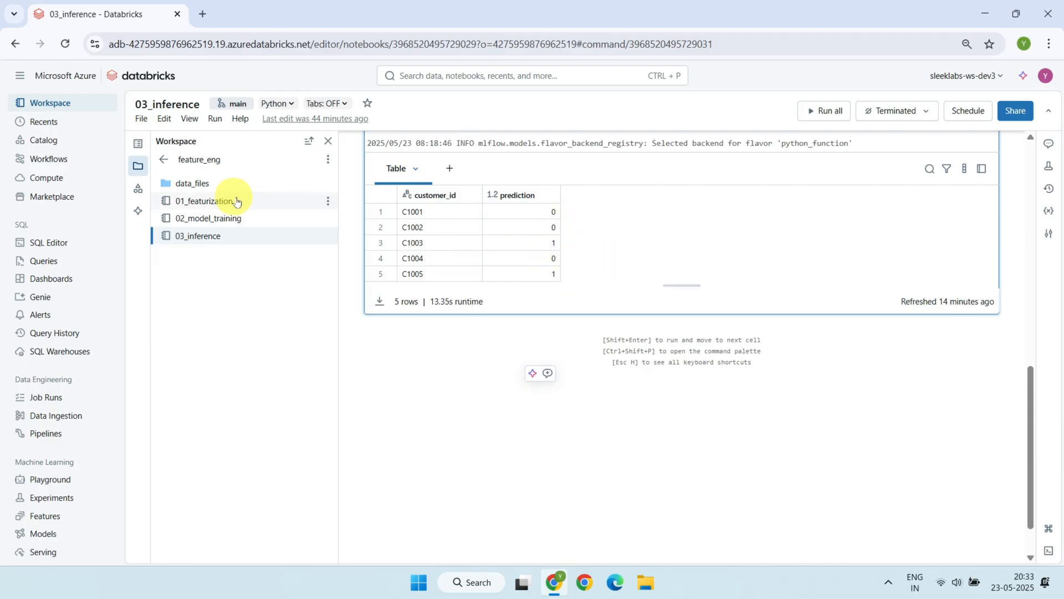
{"action": "left_click", "coordinate": [206, 200]}
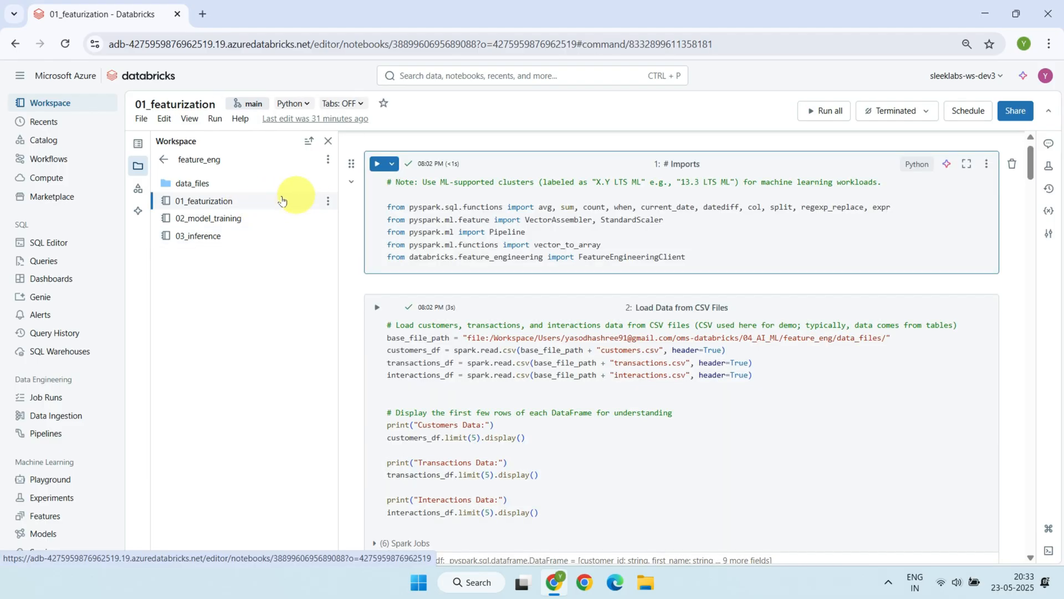
{"action": "mouse_move", "coordinate": [285, 201]}
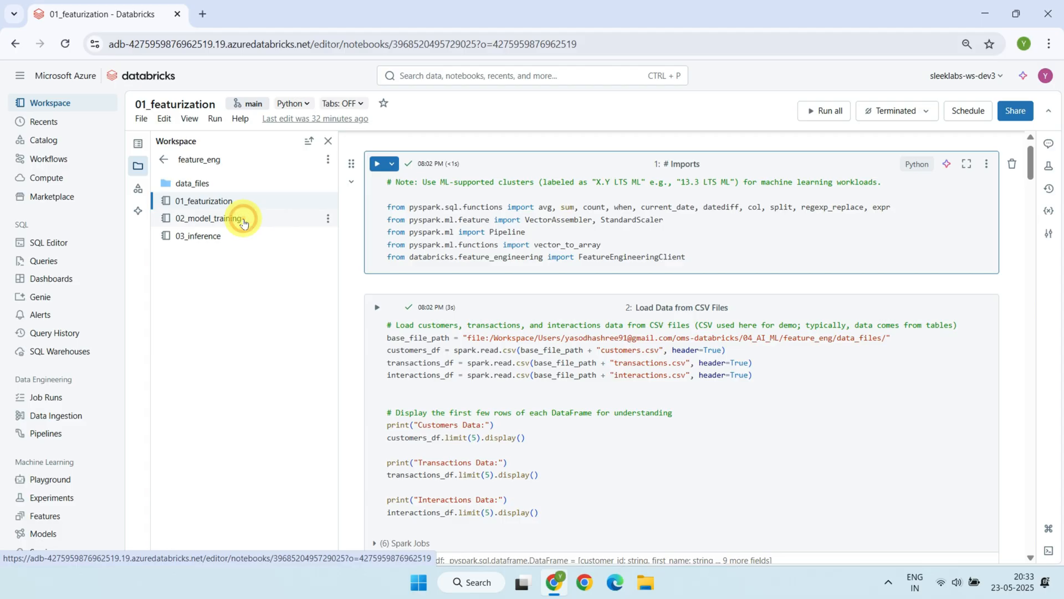
Reopen the 02_model_training notebook with its feature lookup and training-set code.
{"action": "left_click", "coordinate": [207, 218]}
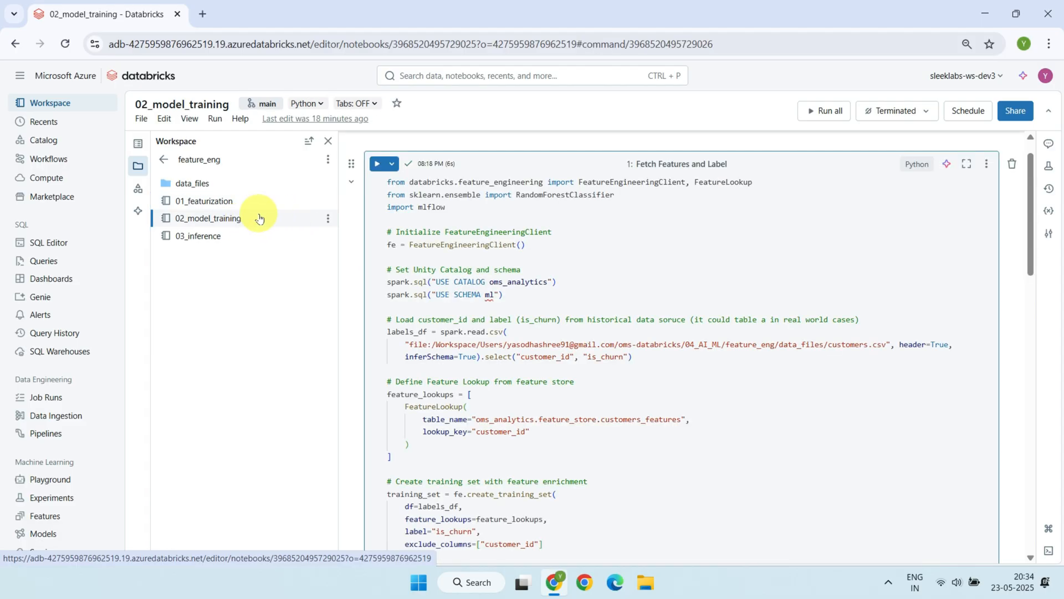